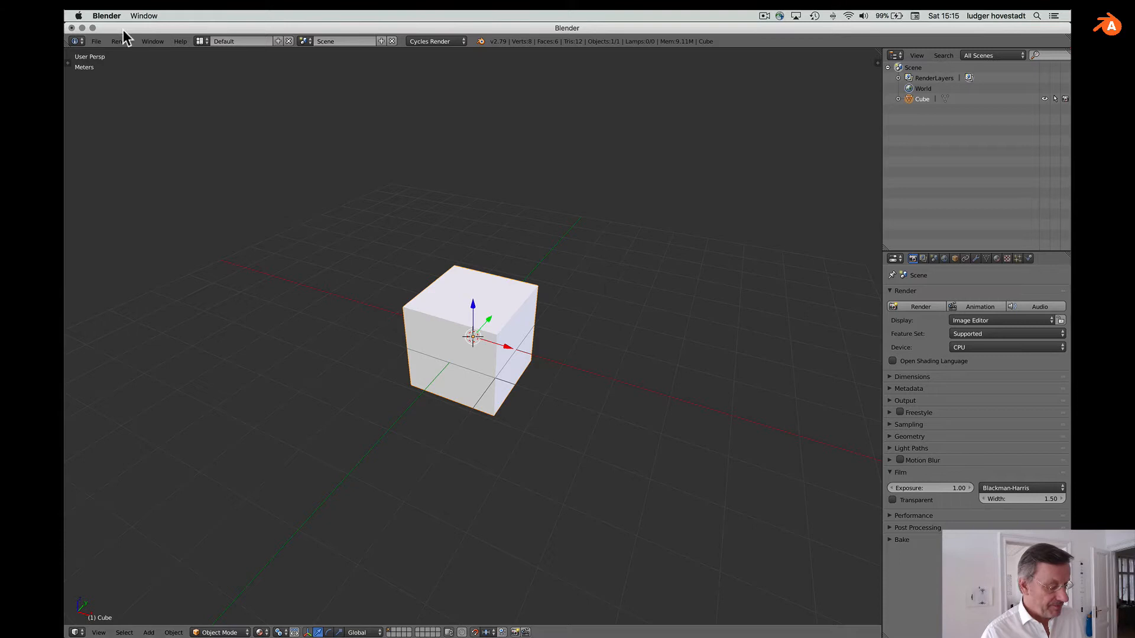
mouse_move(449, 238)
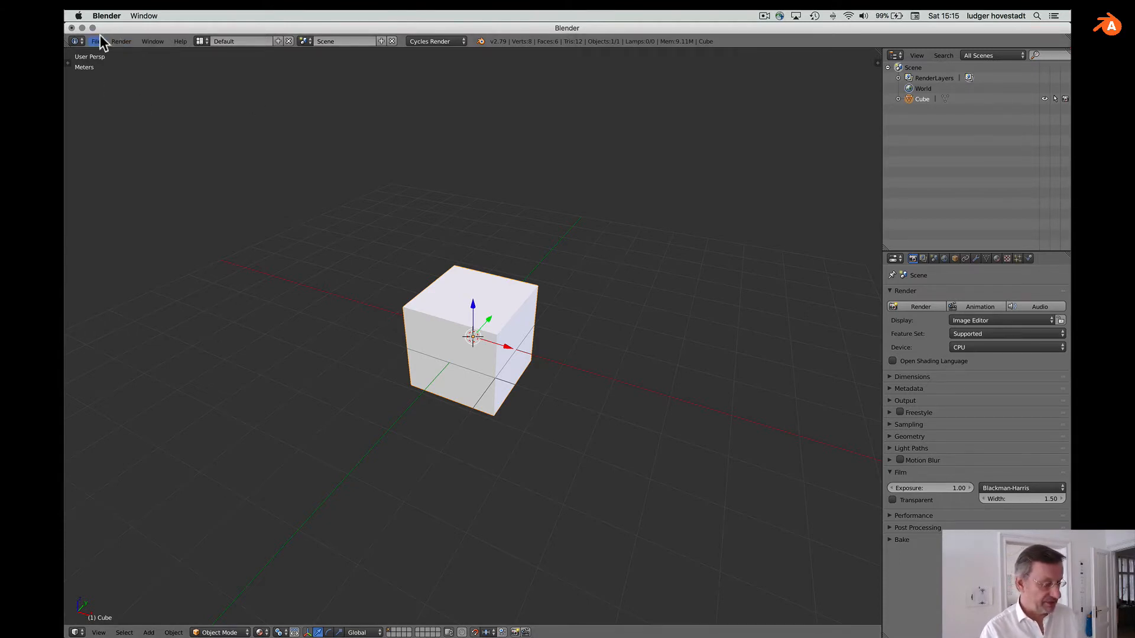
Export Blender's default cube as an STL file using File > Export > Stl.
click(96, 41)
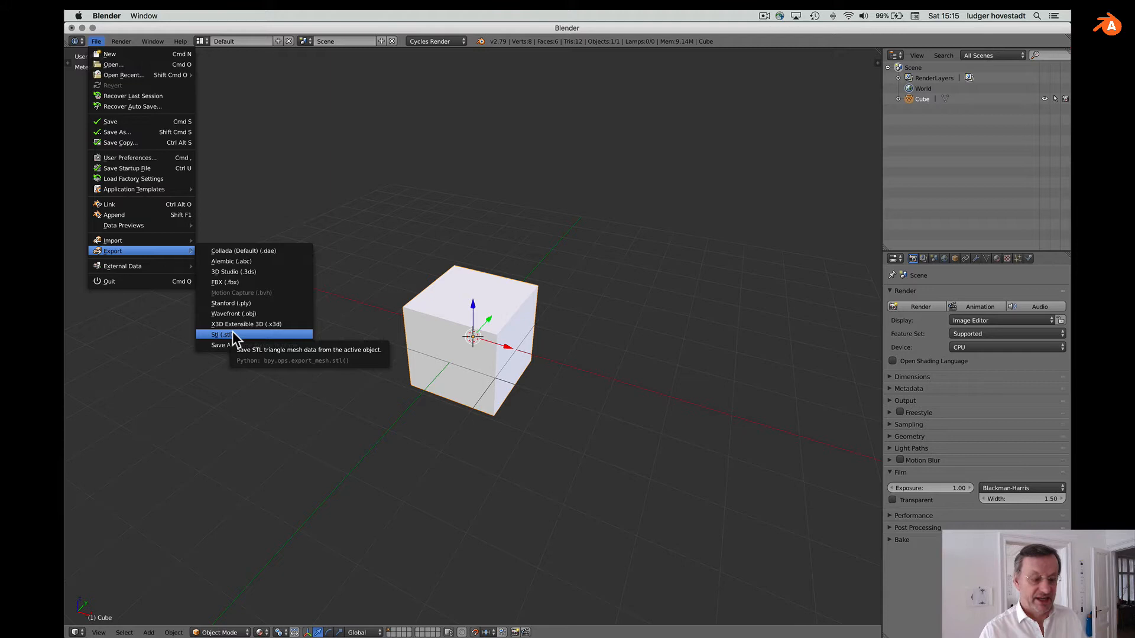
click(219, 334)
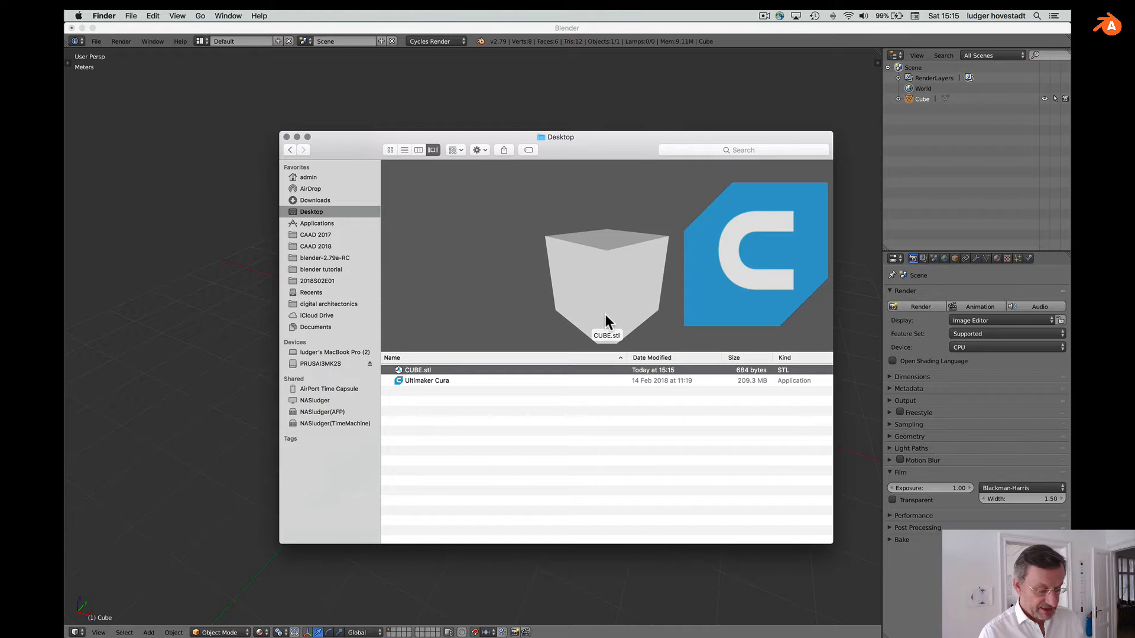
mouse_move(565, 270)
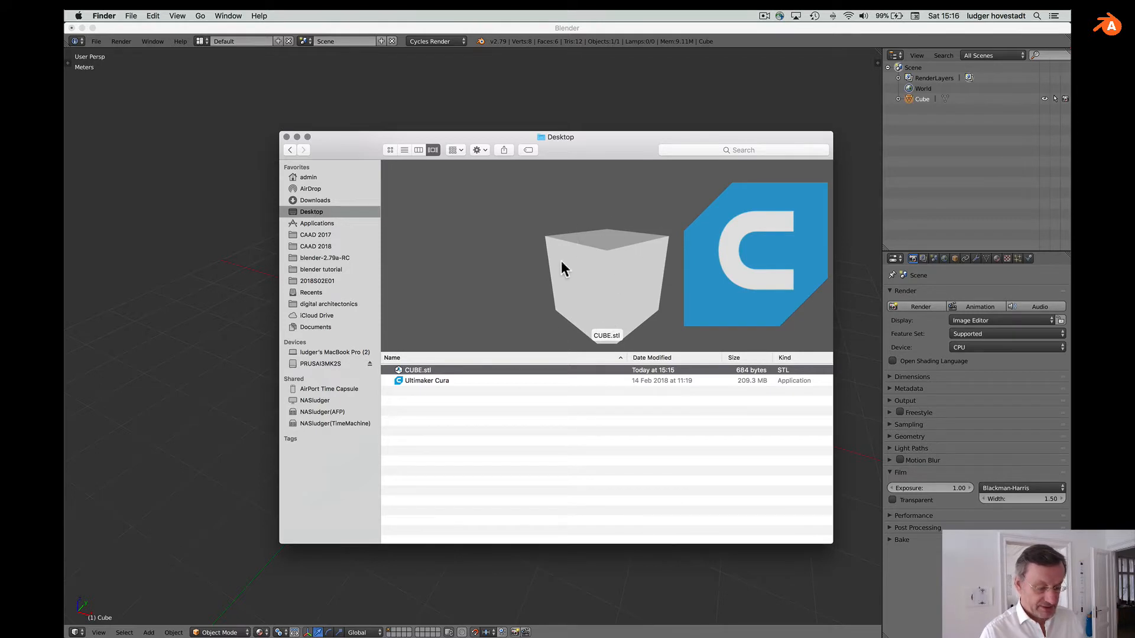
mouse_move(468, 338)
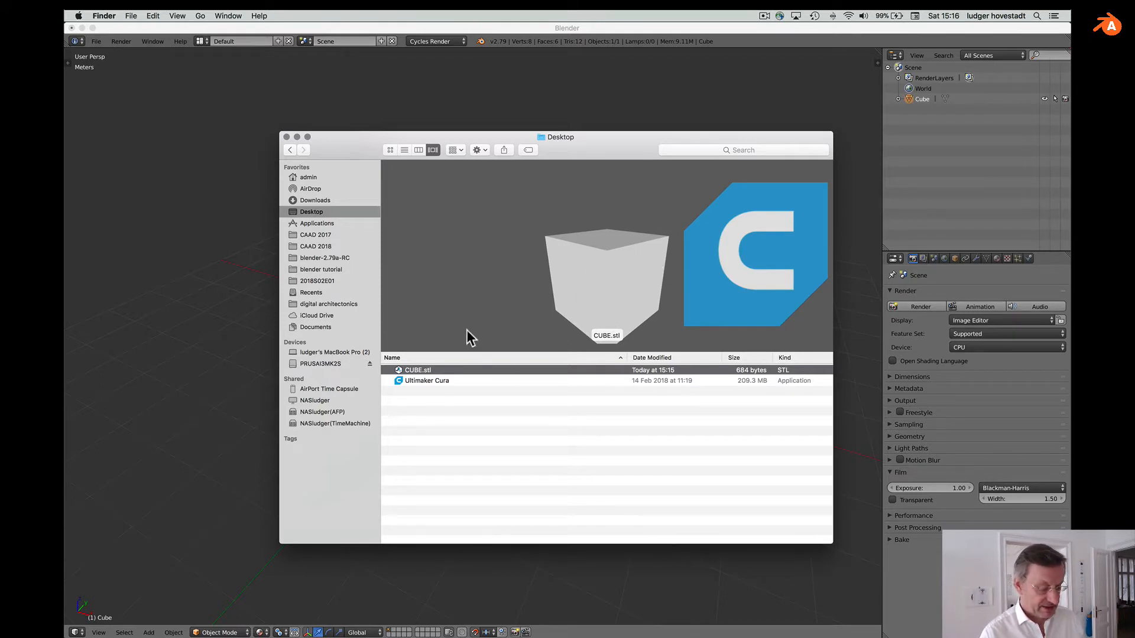
Quick Look CUBE.stl in the Desktop folder to check the cube, then close the preview.
right_click(417, 370)
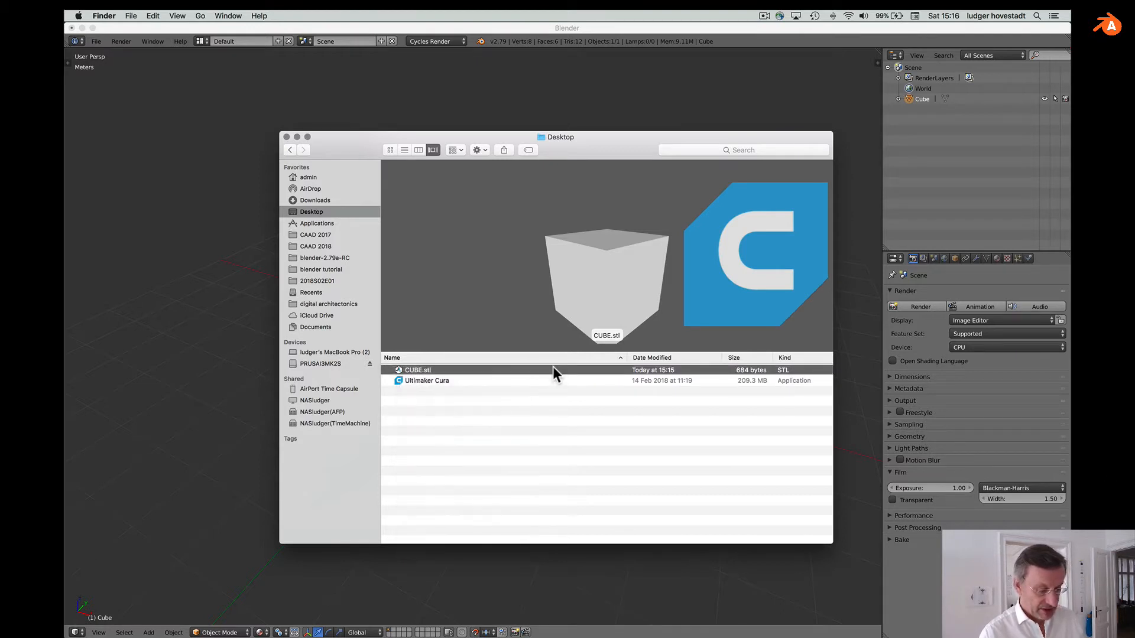
key(space)
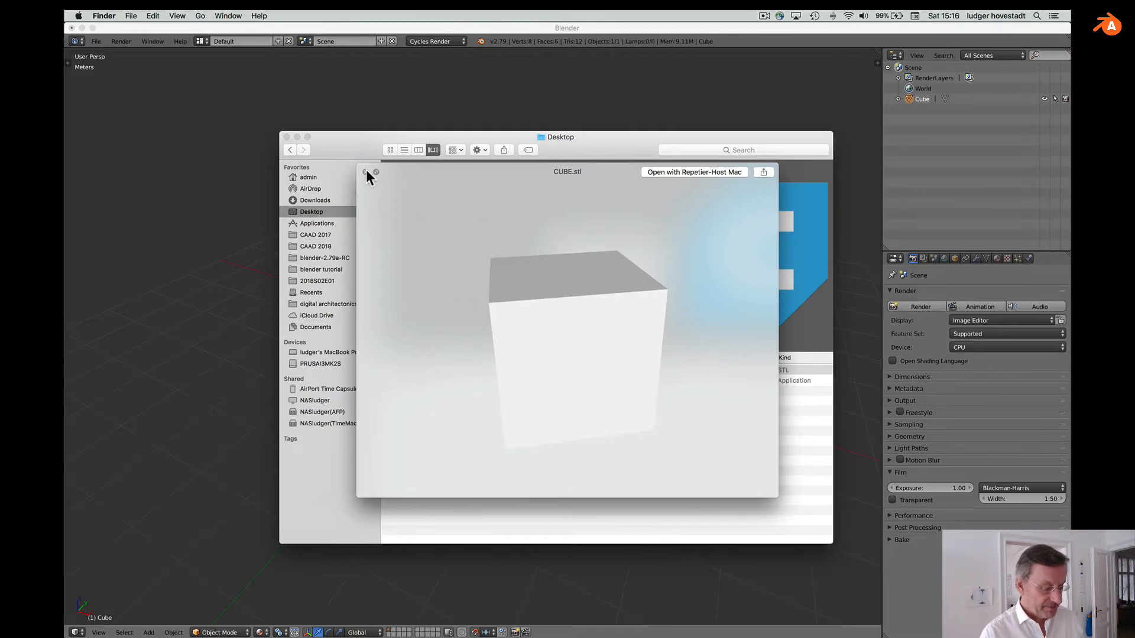
click(368, 177)
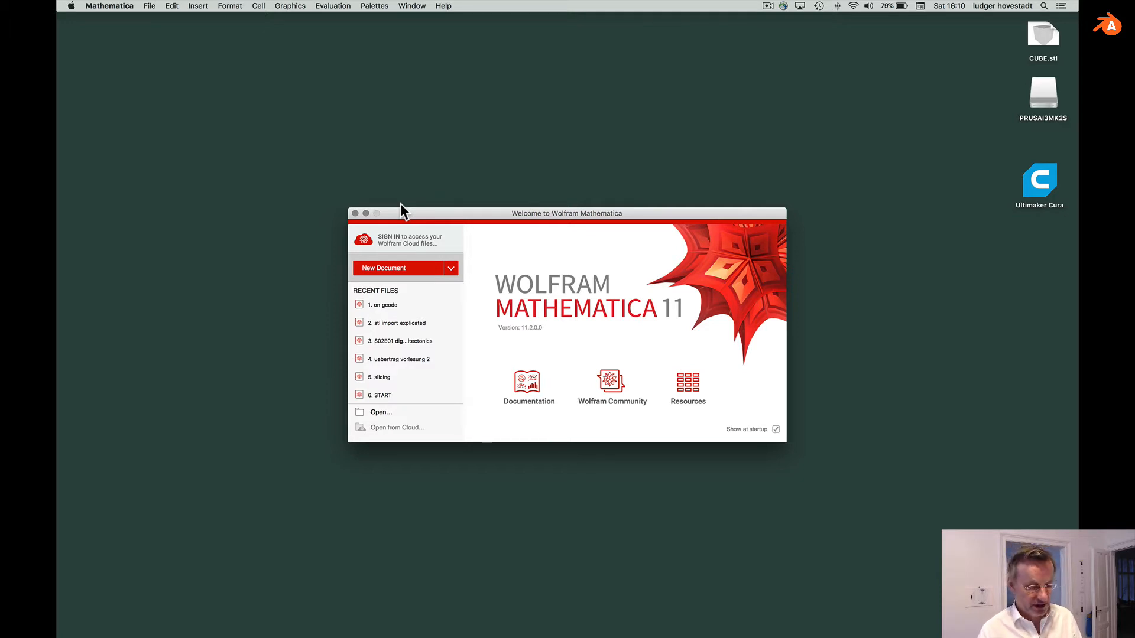
In a new notebook, define model = {Cuboid[{0,0,0},{1,1,1}]} and gr = Graphics3D@model.
key(cmd+n)
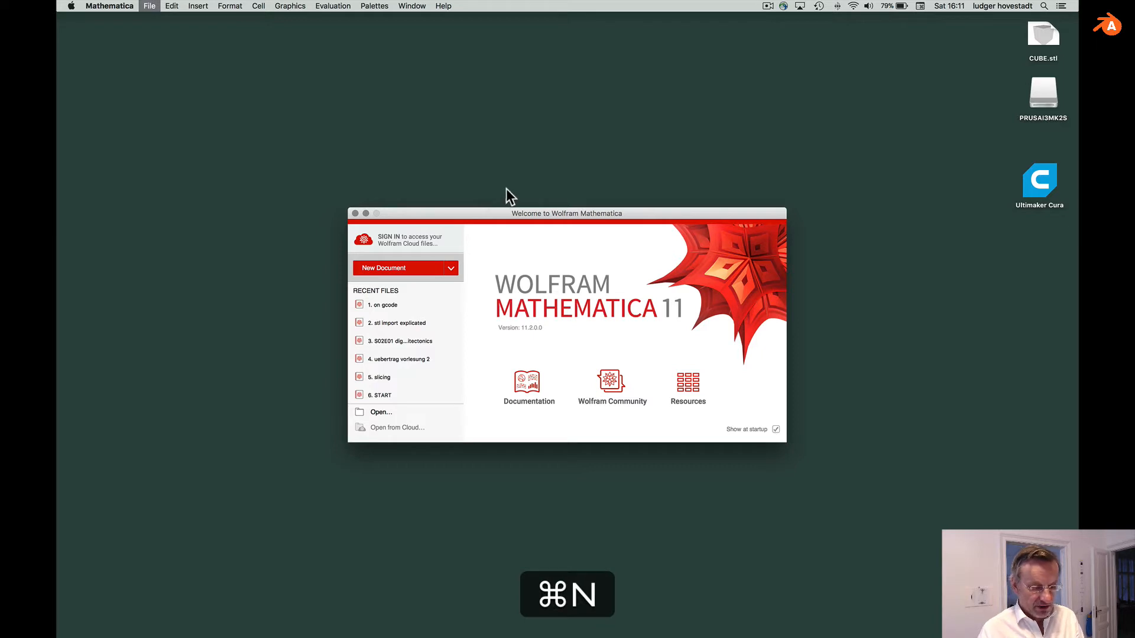
key(cmd+n)
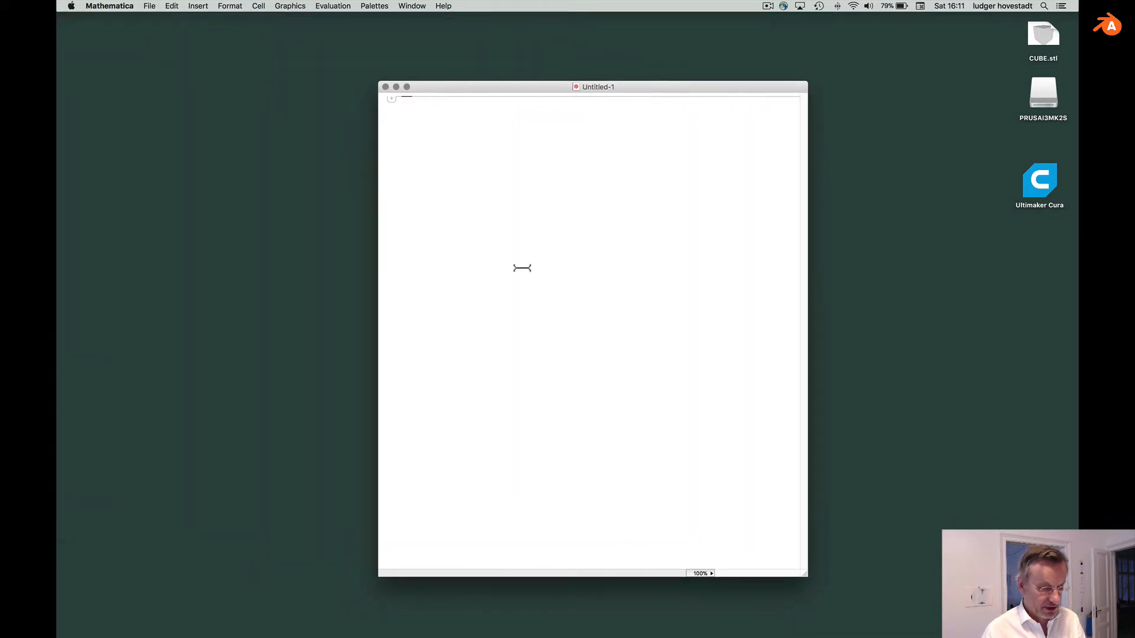
text(model = {)
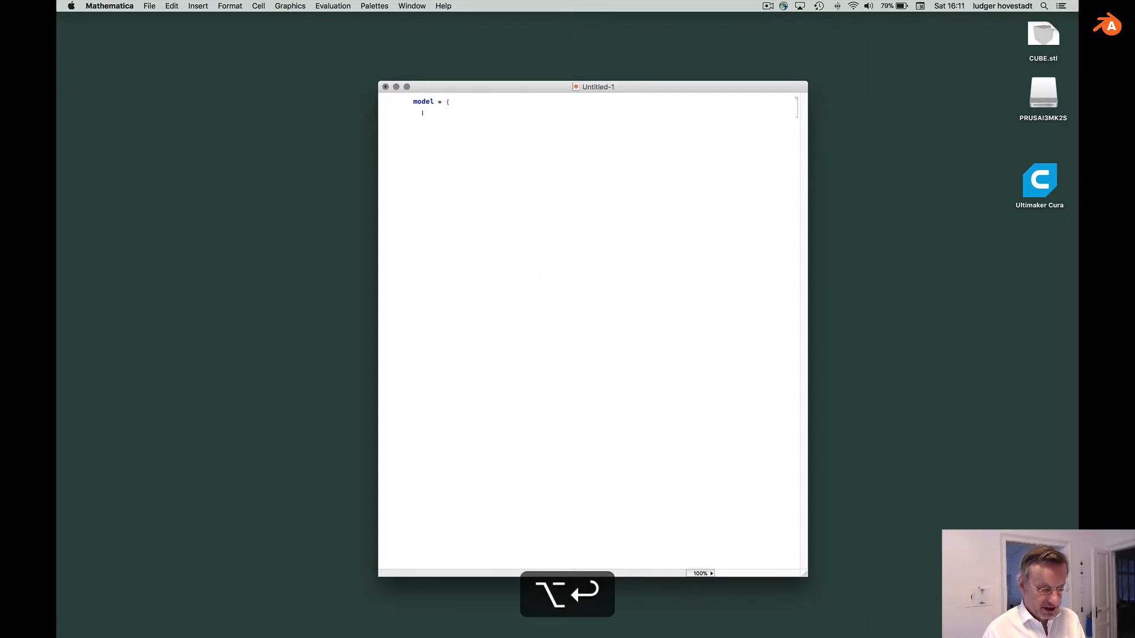
text(Q)
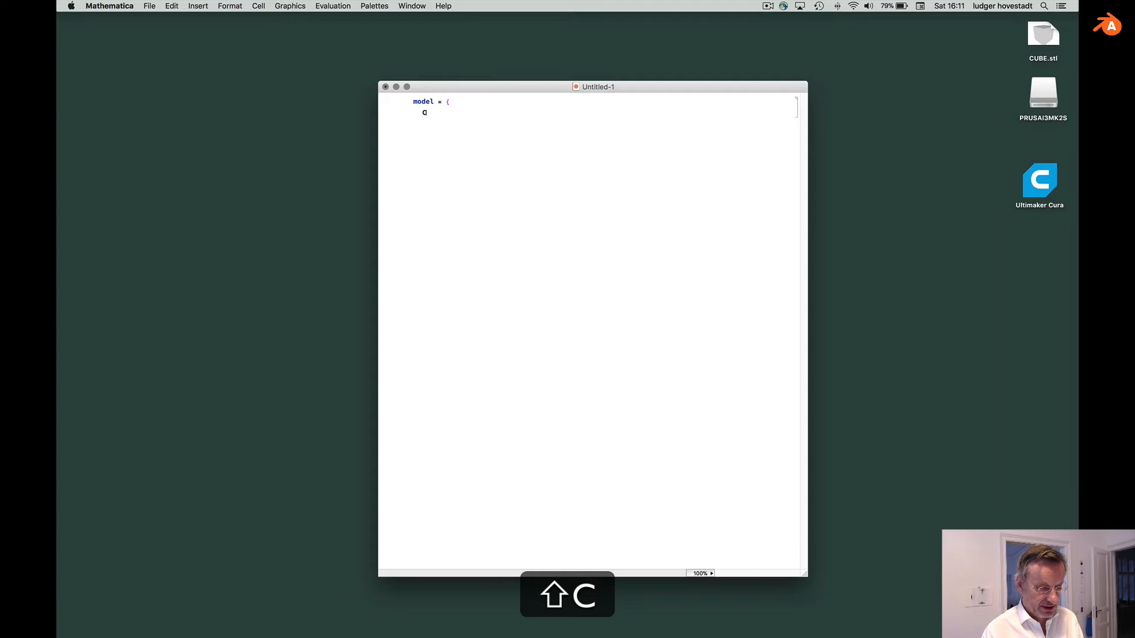
text(oboid[)
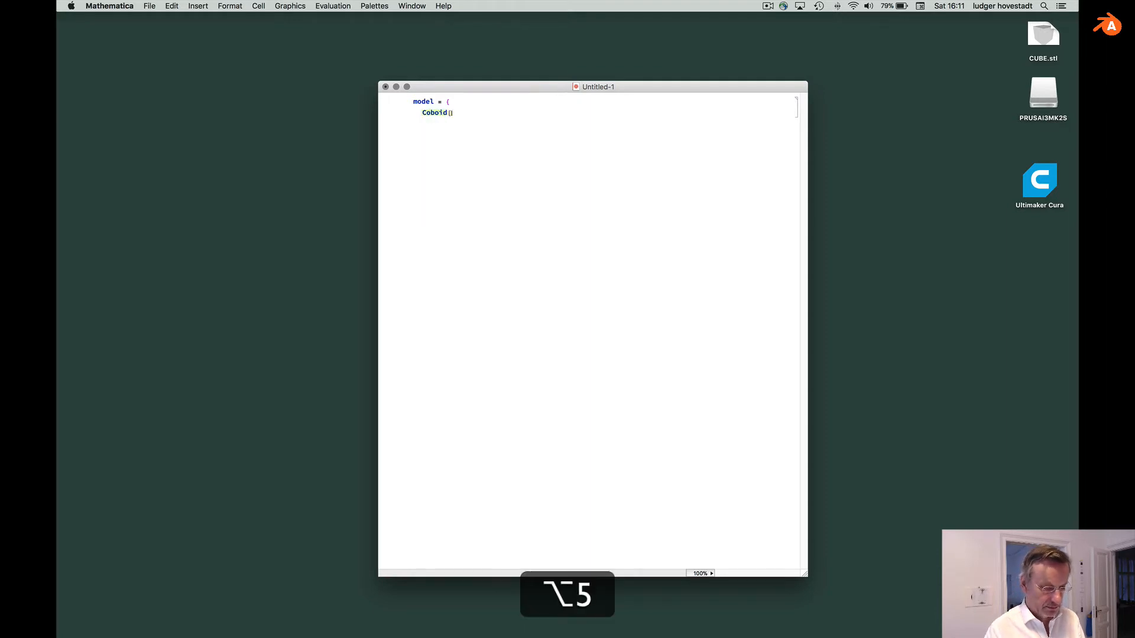
text(u)
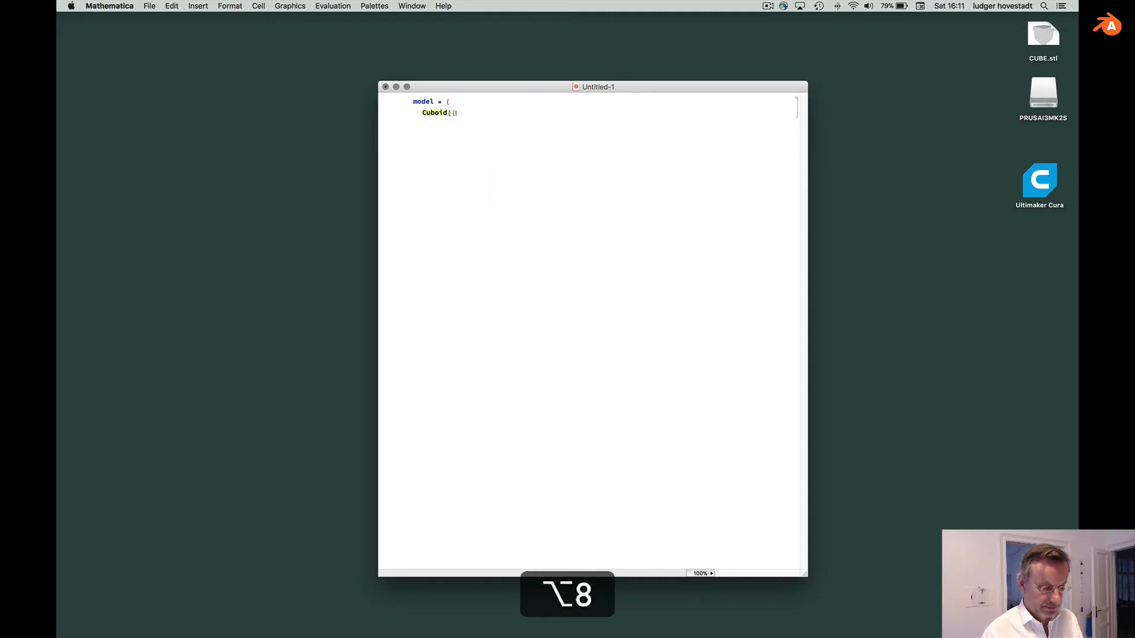
text({0, 0, 0},)
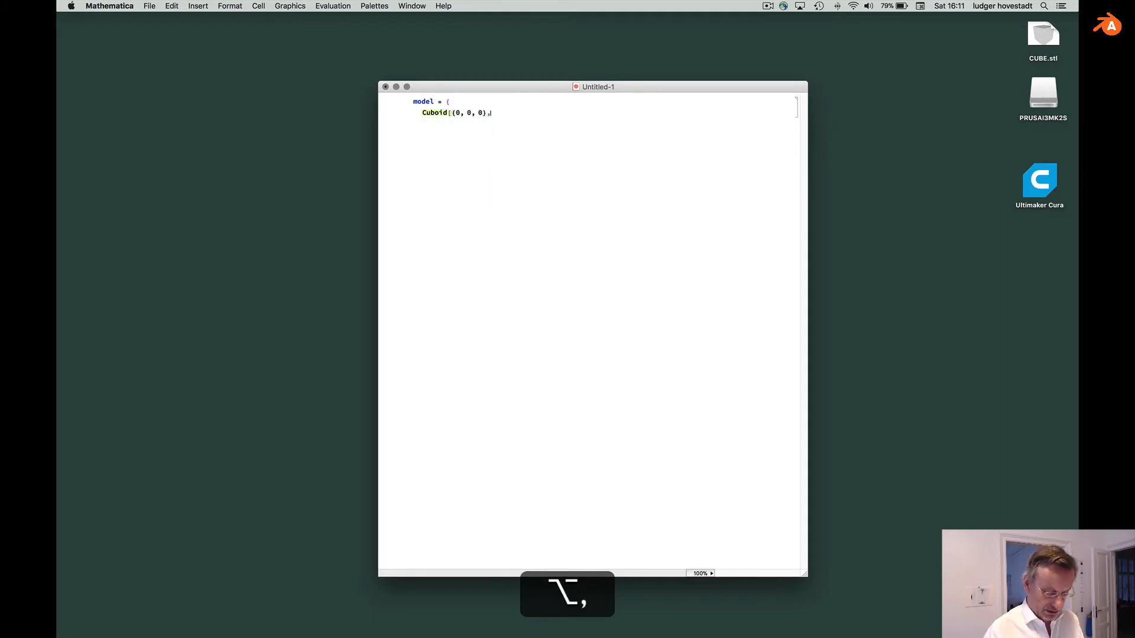
text({1, 1, 1}])
text(gr = Graphics)
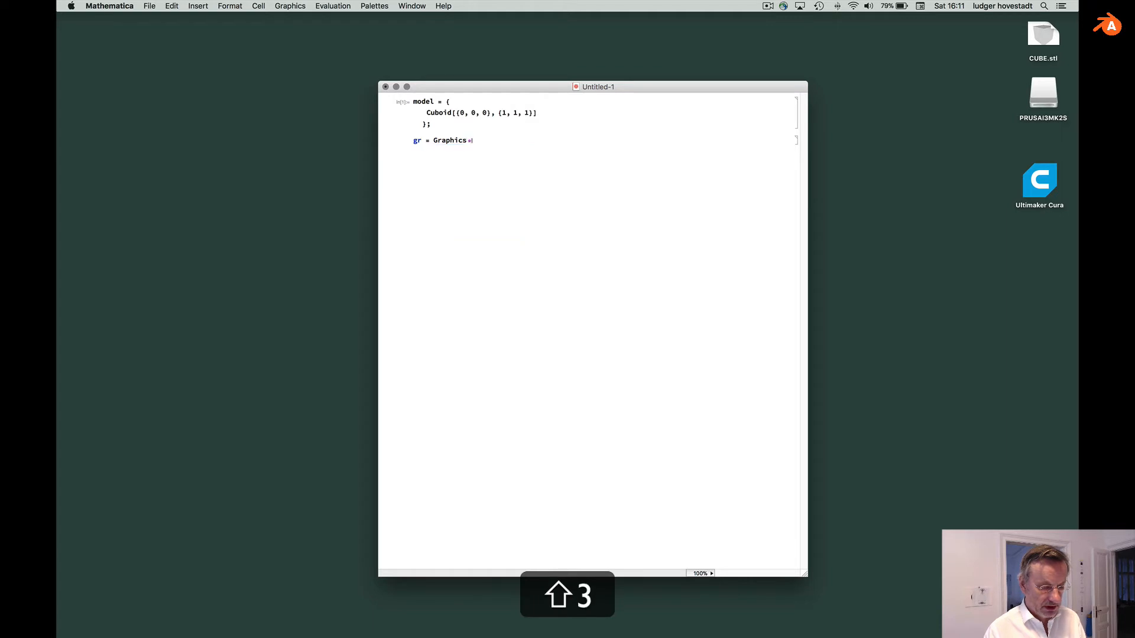
text(3D[)
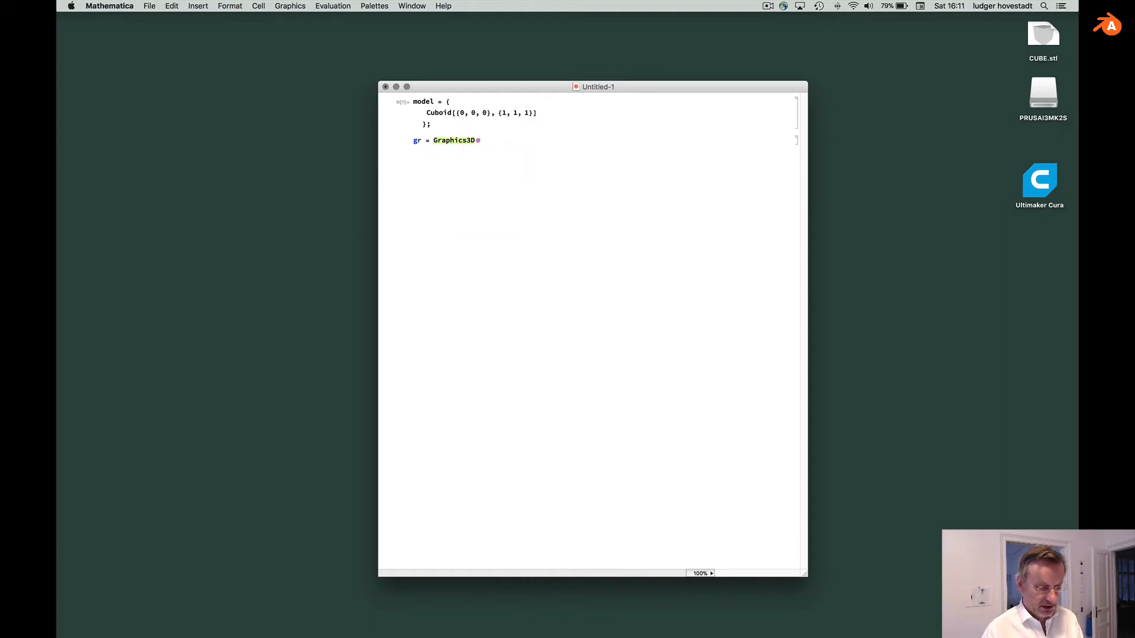
text(@model)
text(Expo)
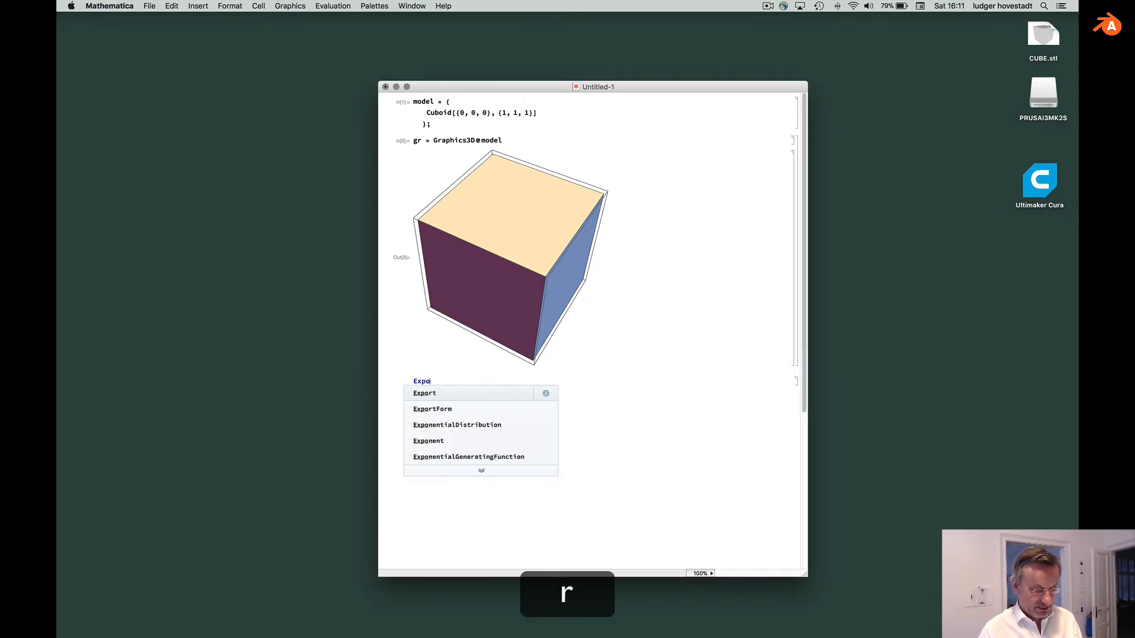
Evaluate Export["/Users/admin/Desktop/M_cube.stl", gr] and select the new file on the desktop.
text(r)
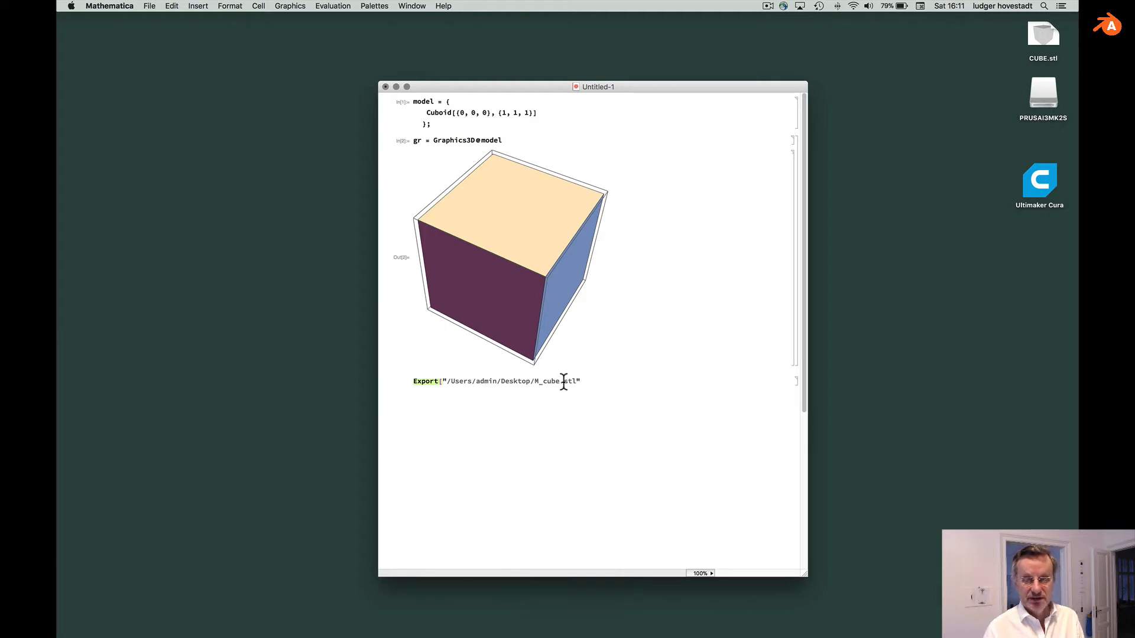
text(])
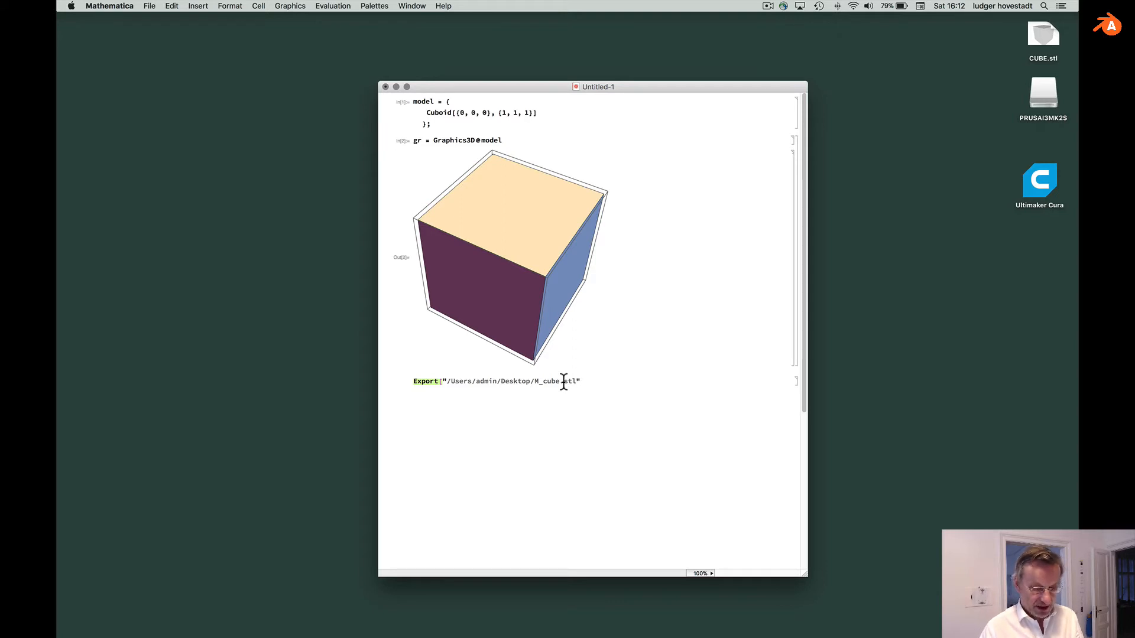
text(, gr])
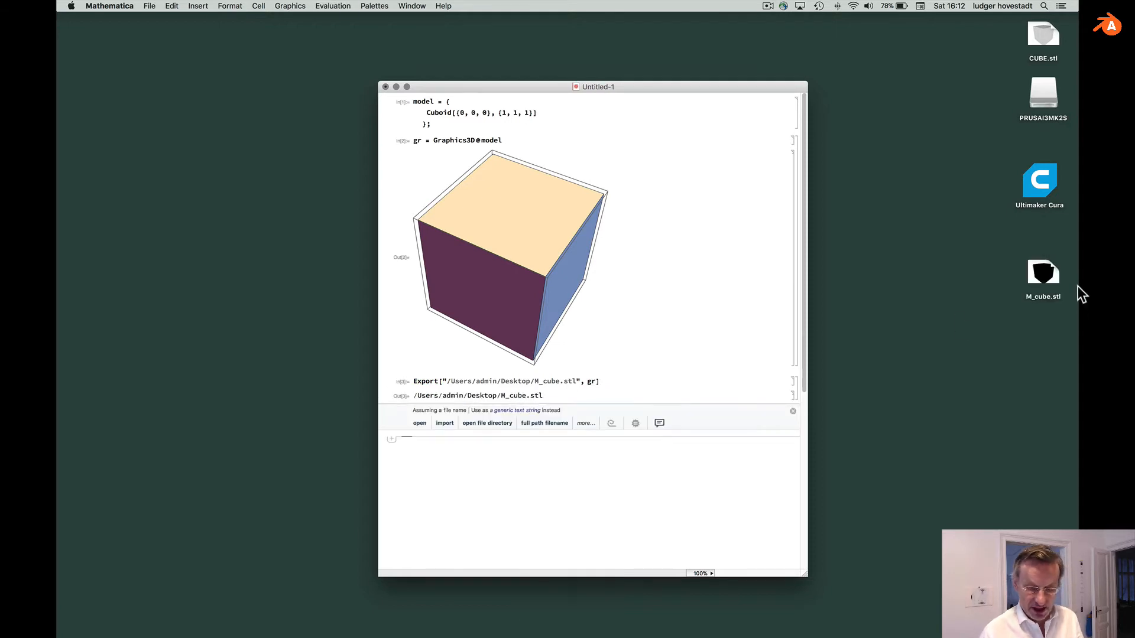
click(1042, 273)
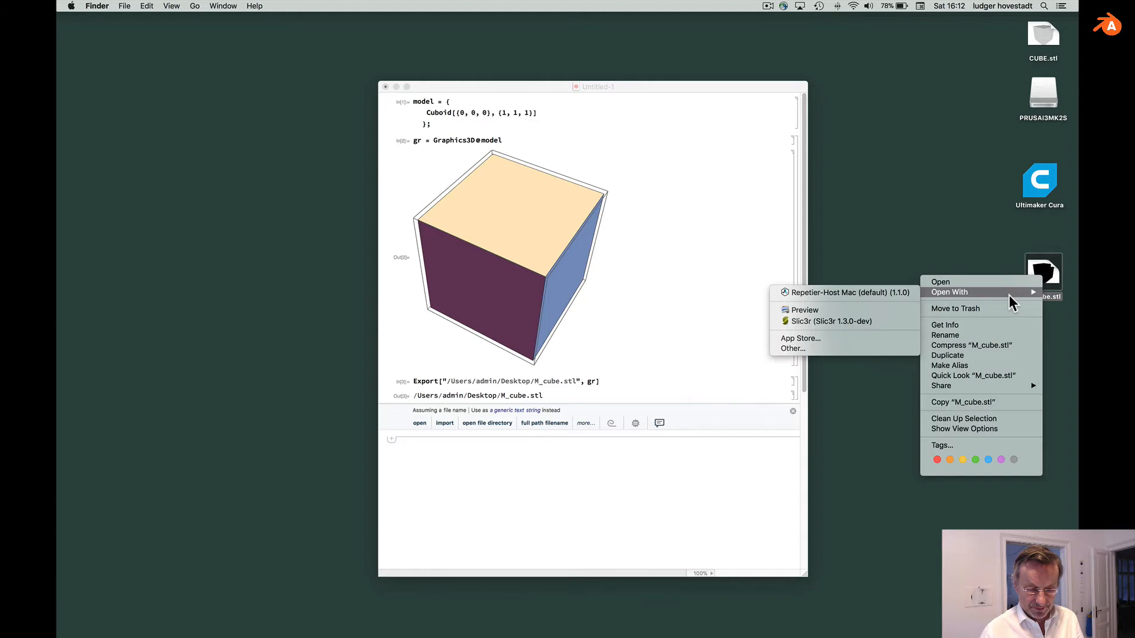
Open M_cube.stl in Preview, rotate it until the whole cube shows, then close it.
click(804, 310)
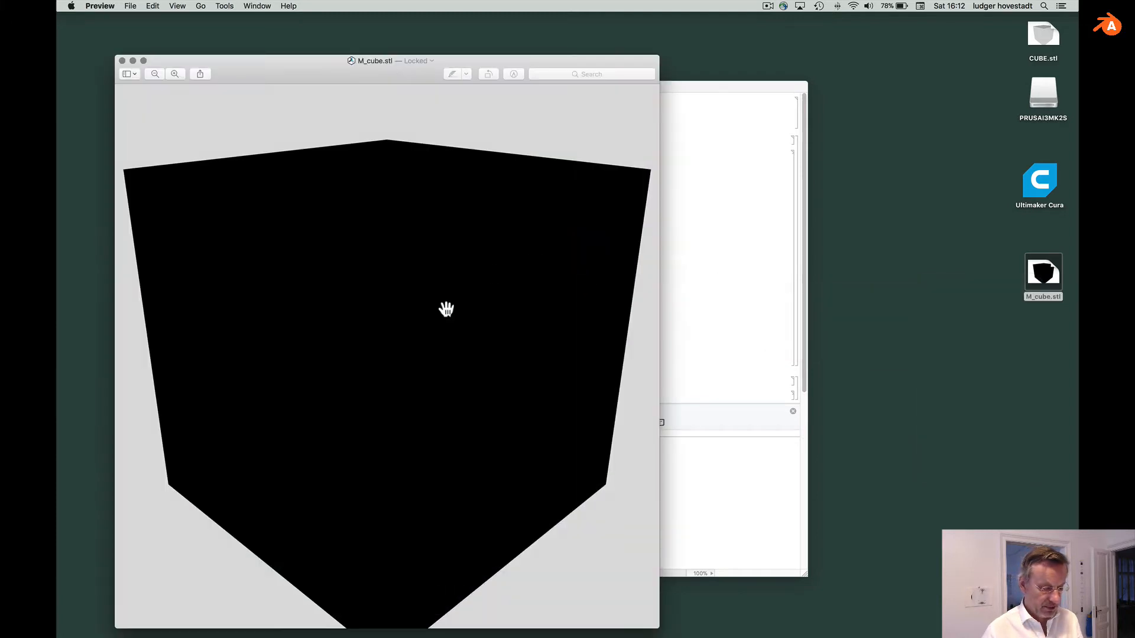
drag(447, 310, 390, 354)
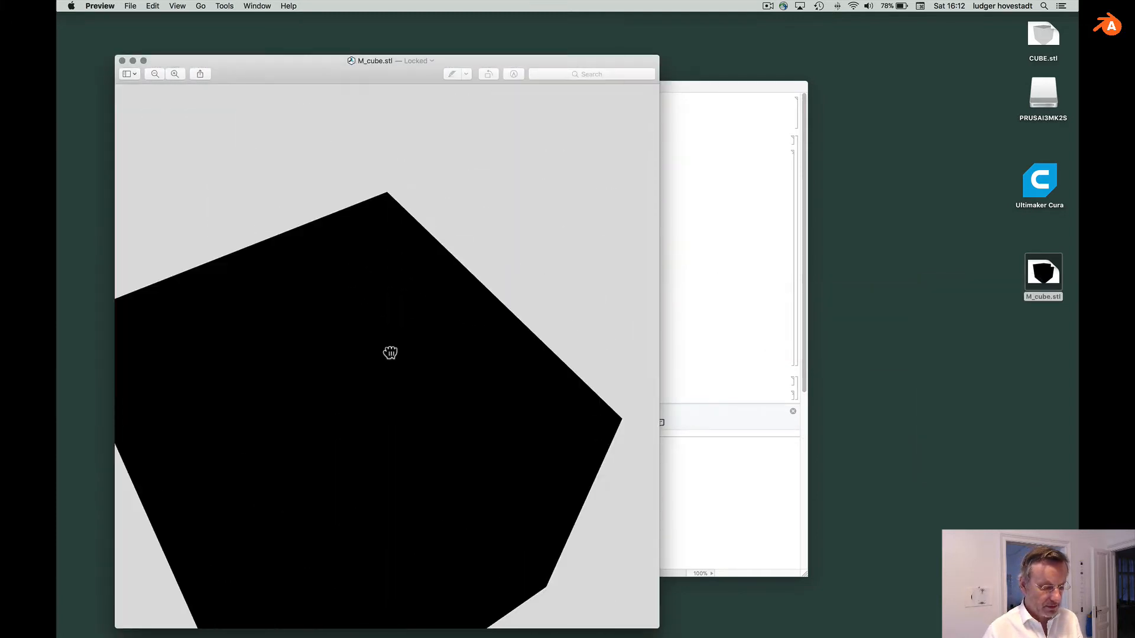
drag(390, 353, 403, 307)
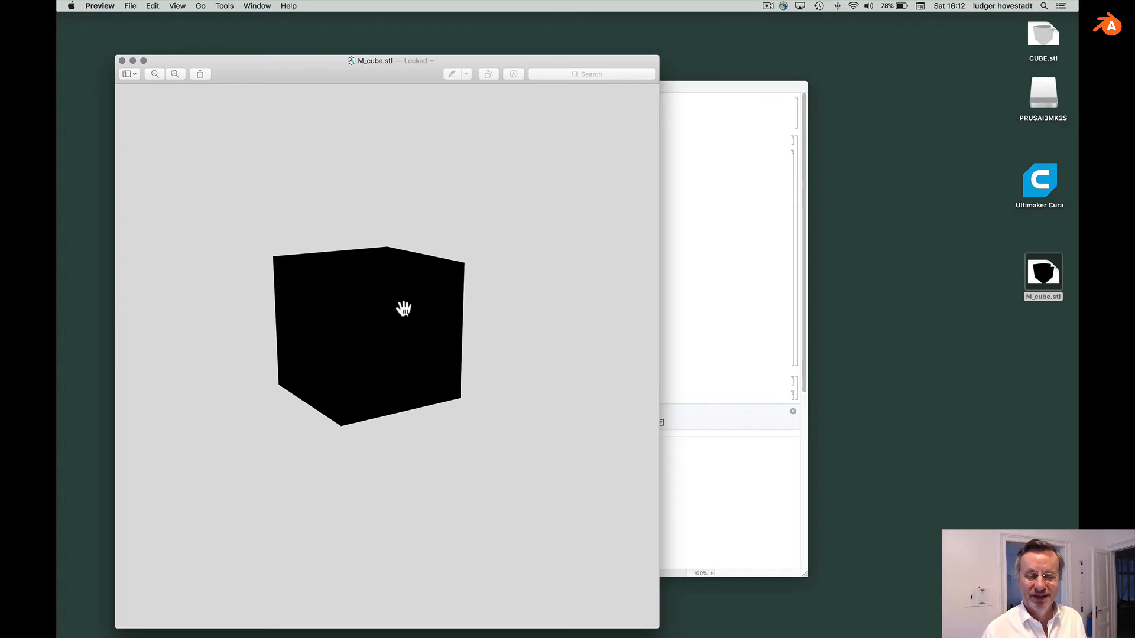
key(cmd+w)
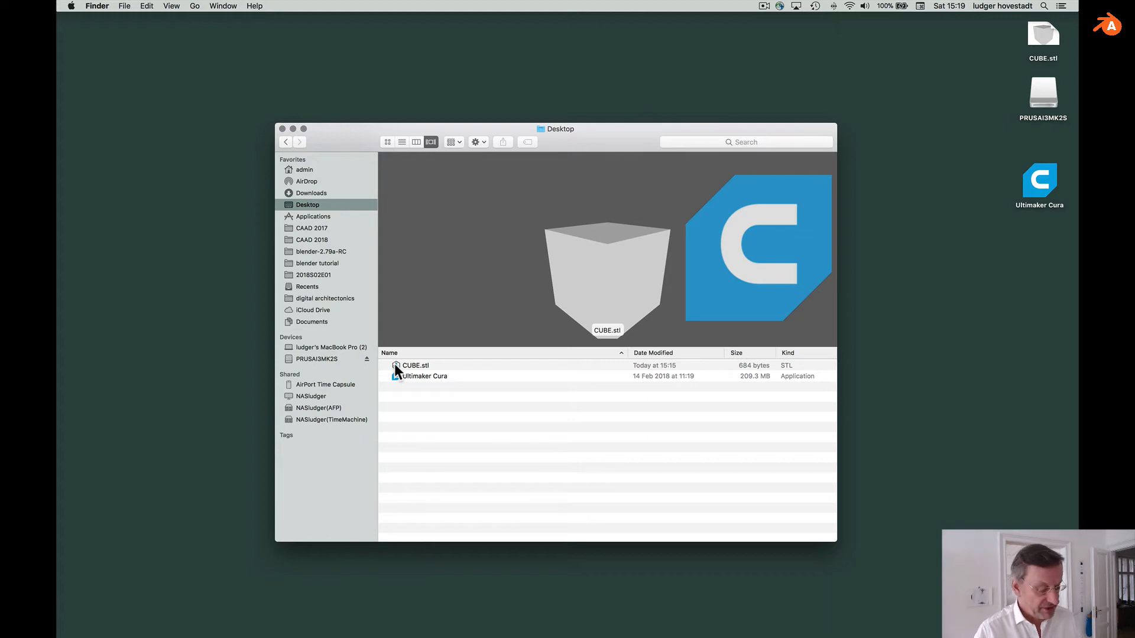
Preview CUBE.stl in the Desktop folder, then launch Ultimaker Cura.
click(424, 376)
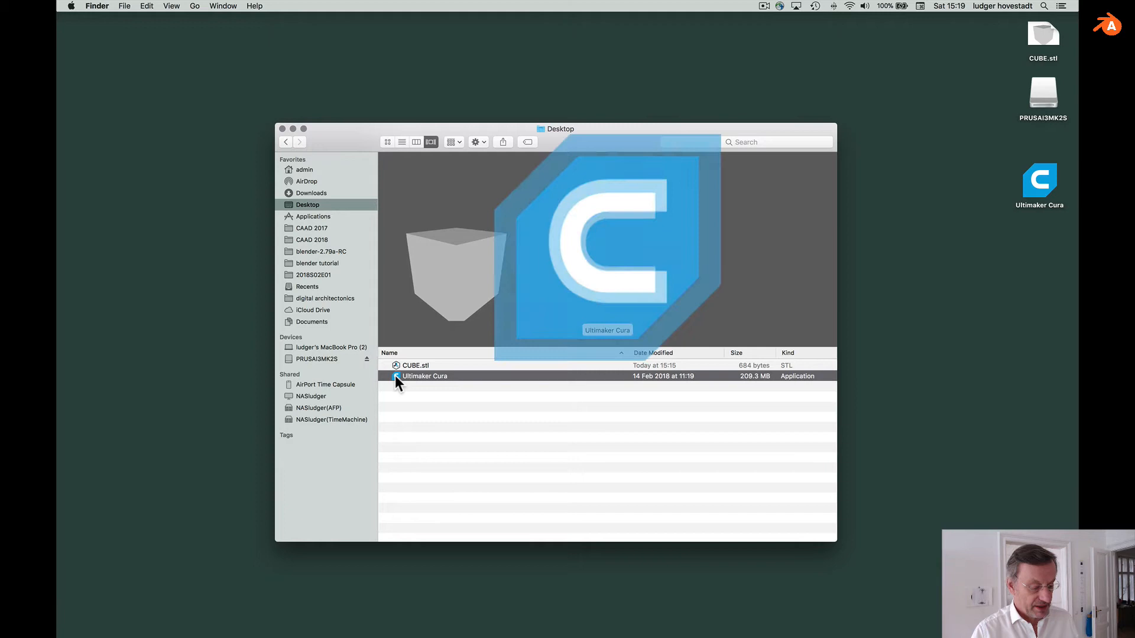
double_click(425, 376)
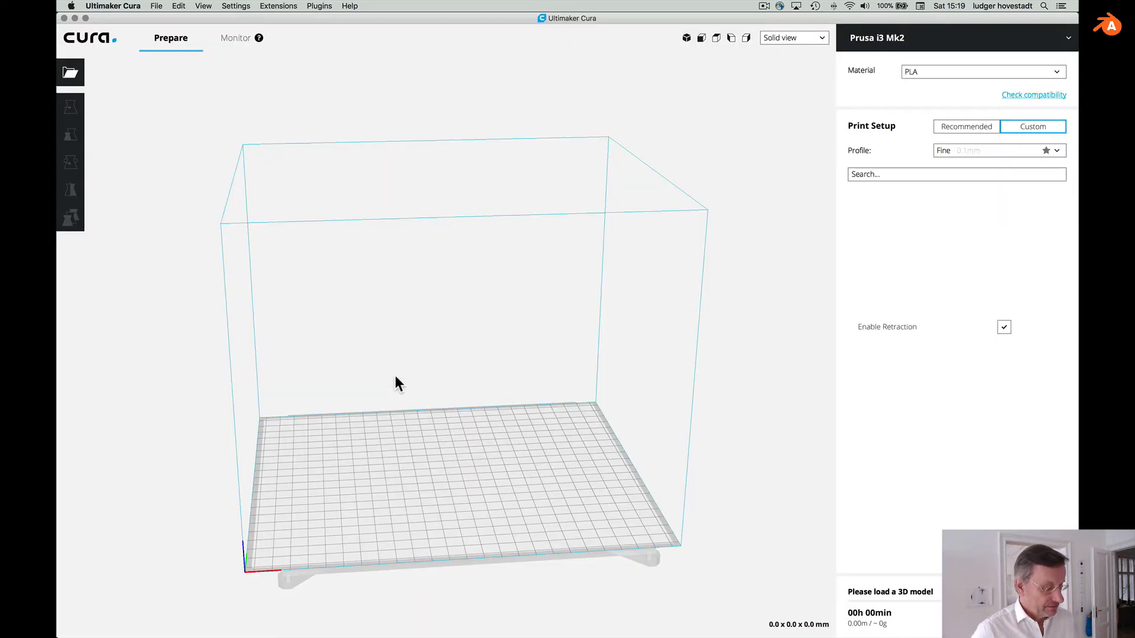
Load CUBE.stl onto the Prusa i3 Mk2 build plate.
click(1032, 125)
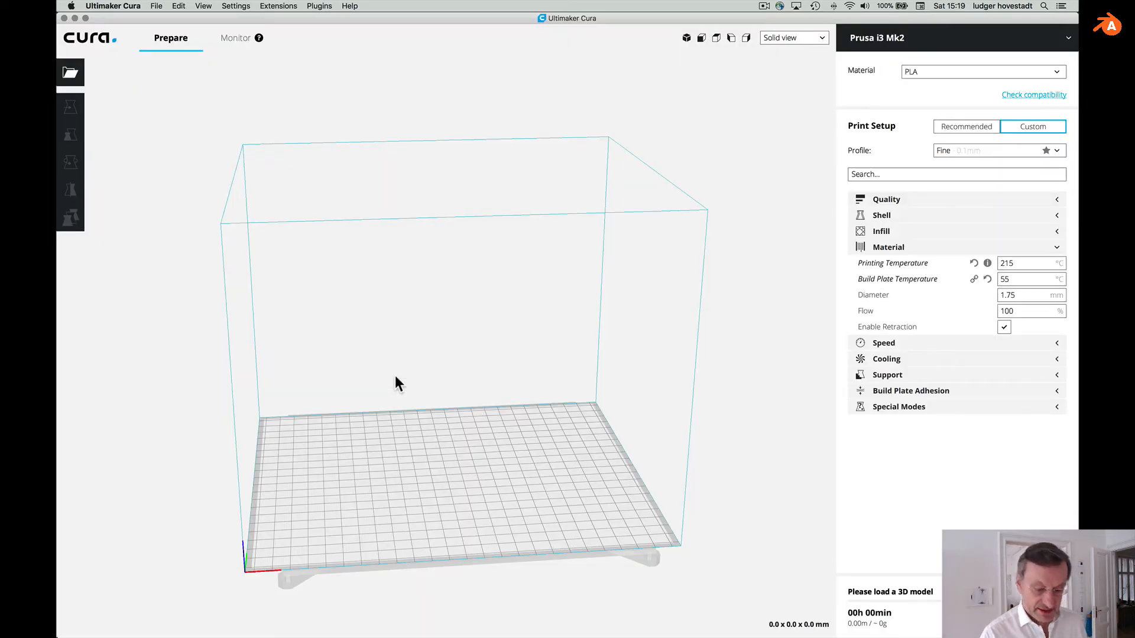
mouse_move(71, 72)
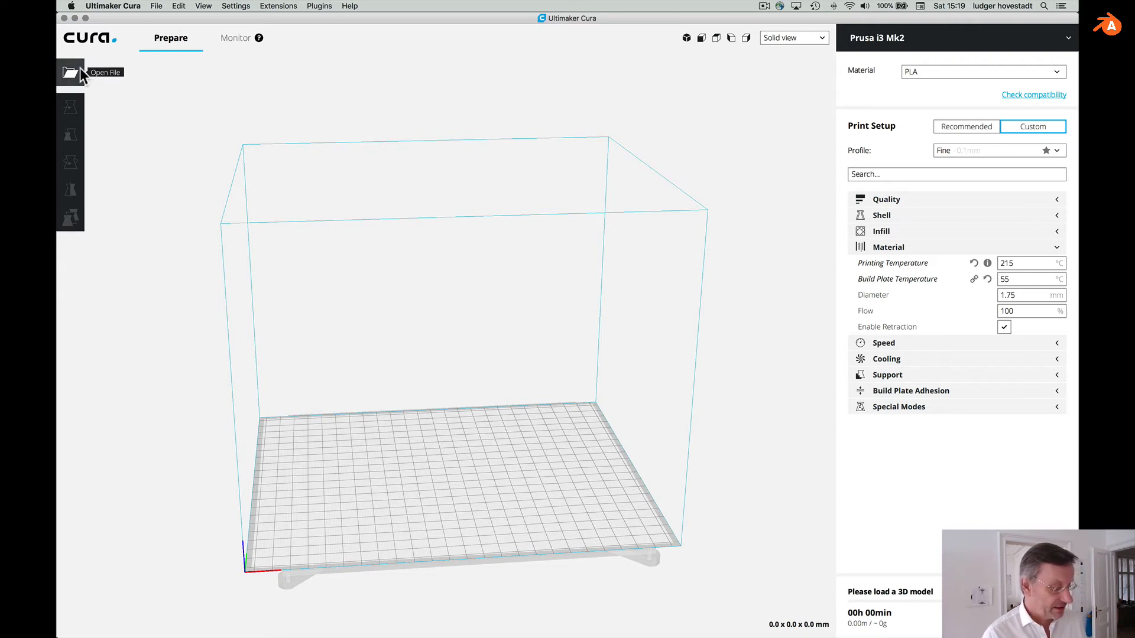
click(70, 72)
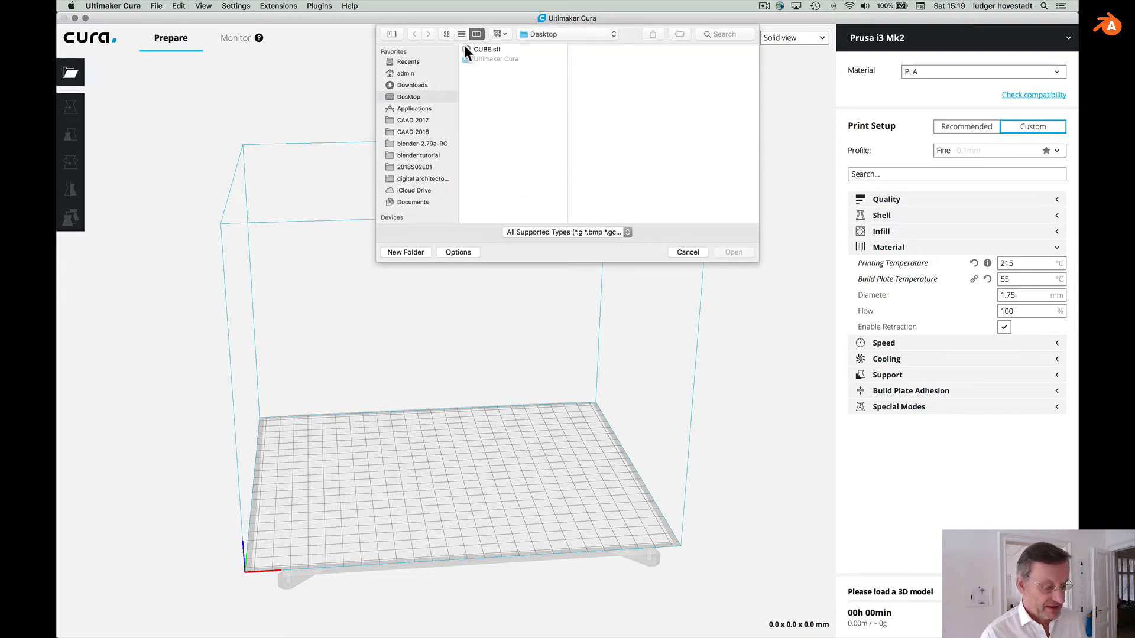
click(733, 252)
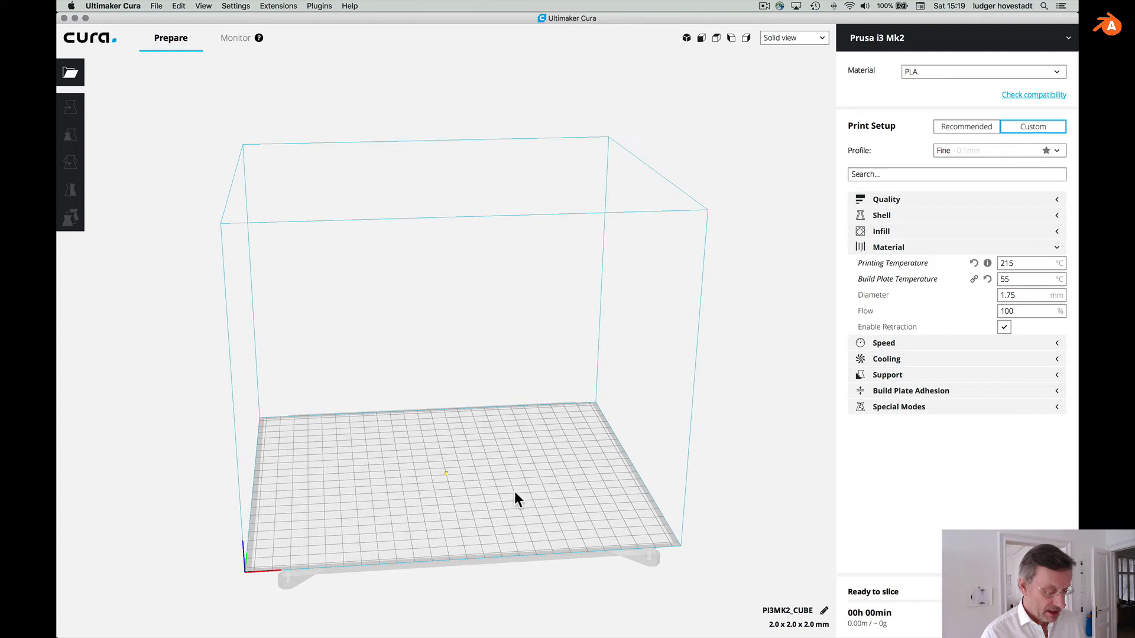
Scale the cube uniformly to 500% (10 mm) and switch to layer view.
click(71, 105)
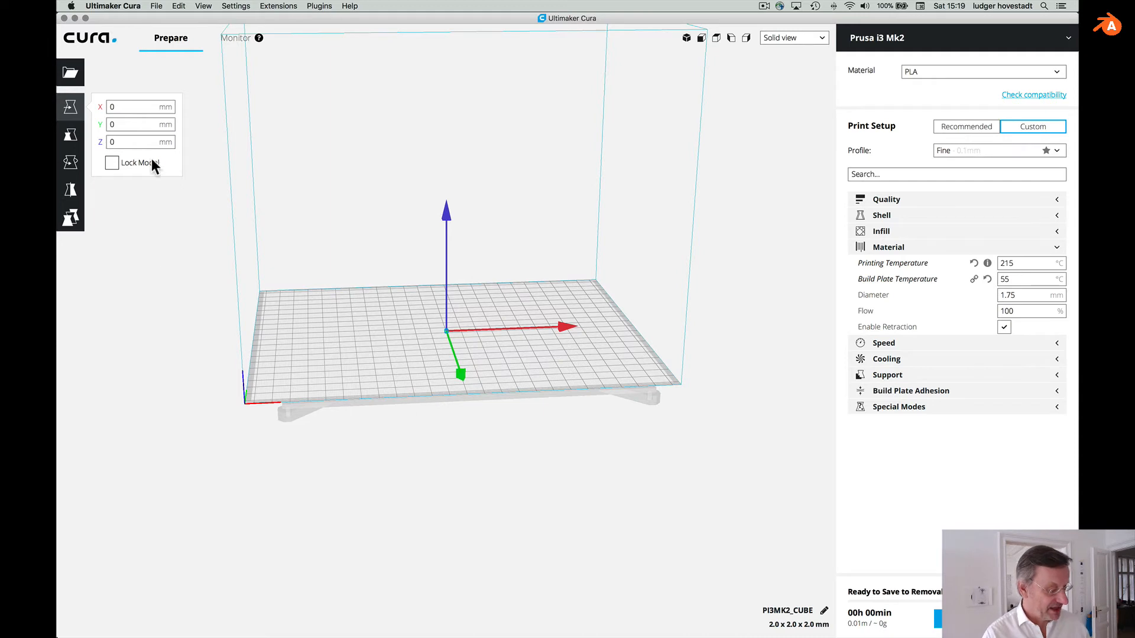
click(70, 135)
text(500)
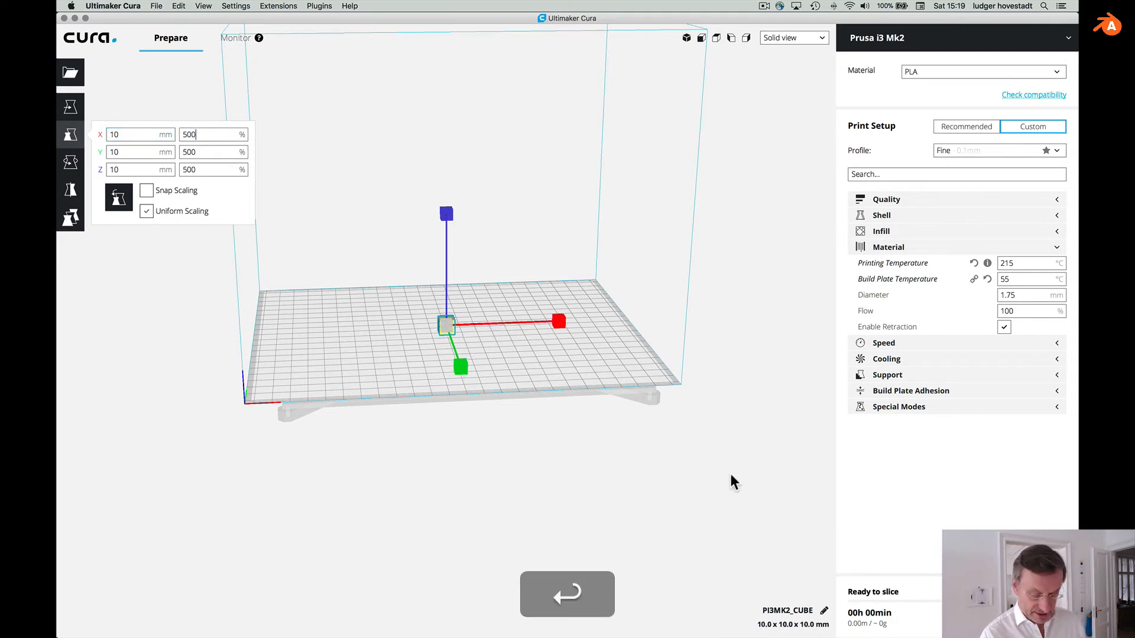
click(567, 594)
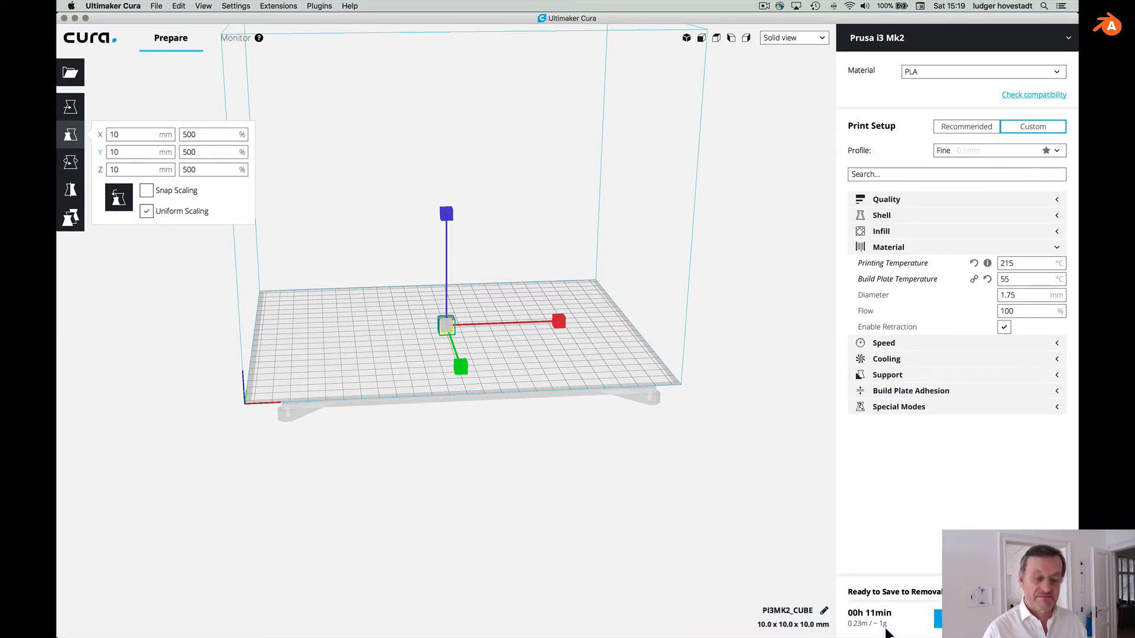
mouse_move(872, 624)
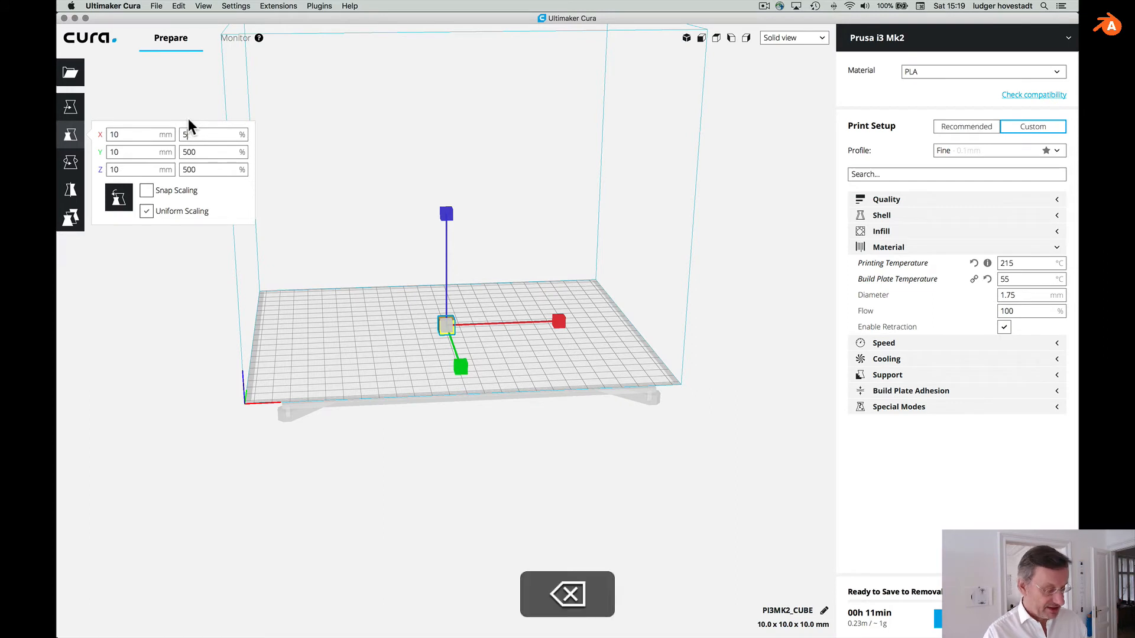
text(1000)
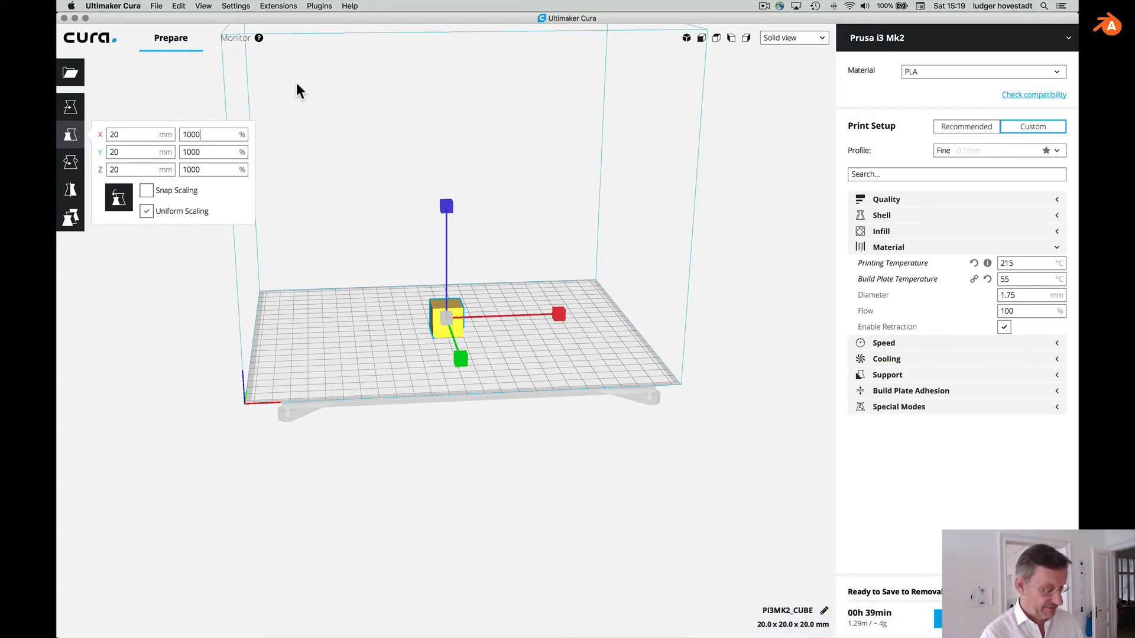
text(500)
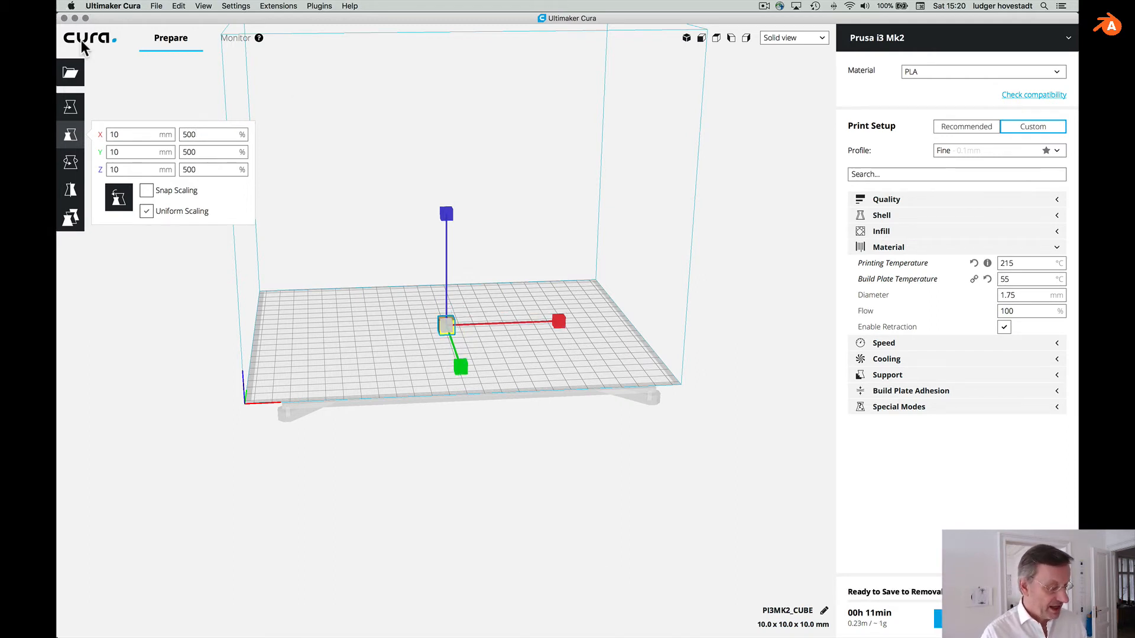
click(792, 38)
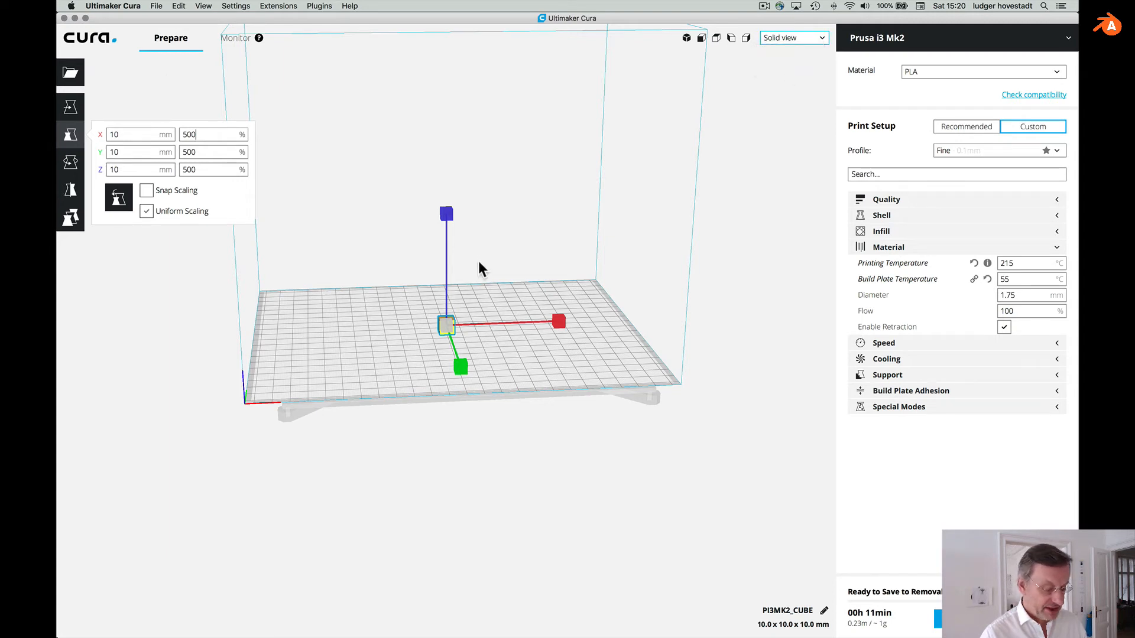
click(793, 36)
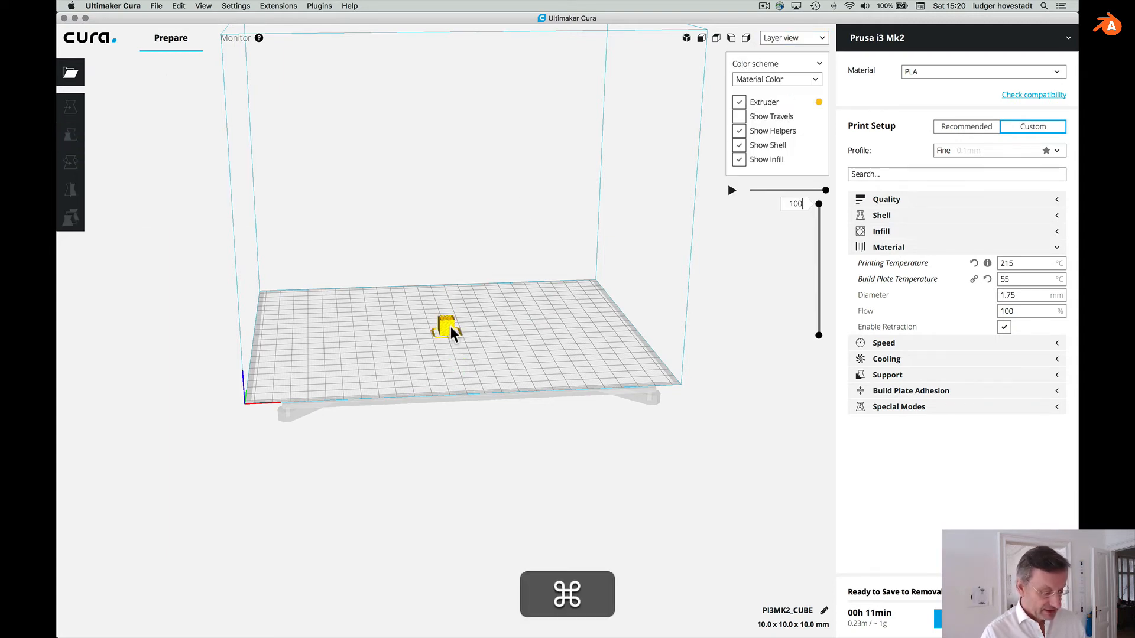
Step the layer slider through layers ~29, 13 and 26, ending at layer 66.
click(70, 135)
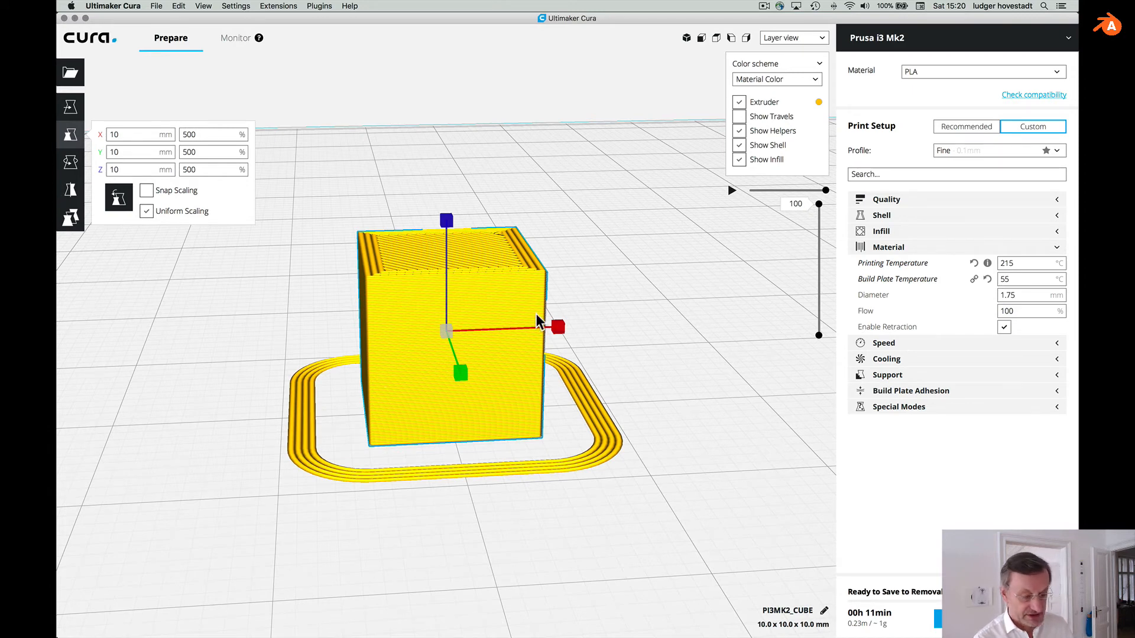
mouse_move(815, 217)
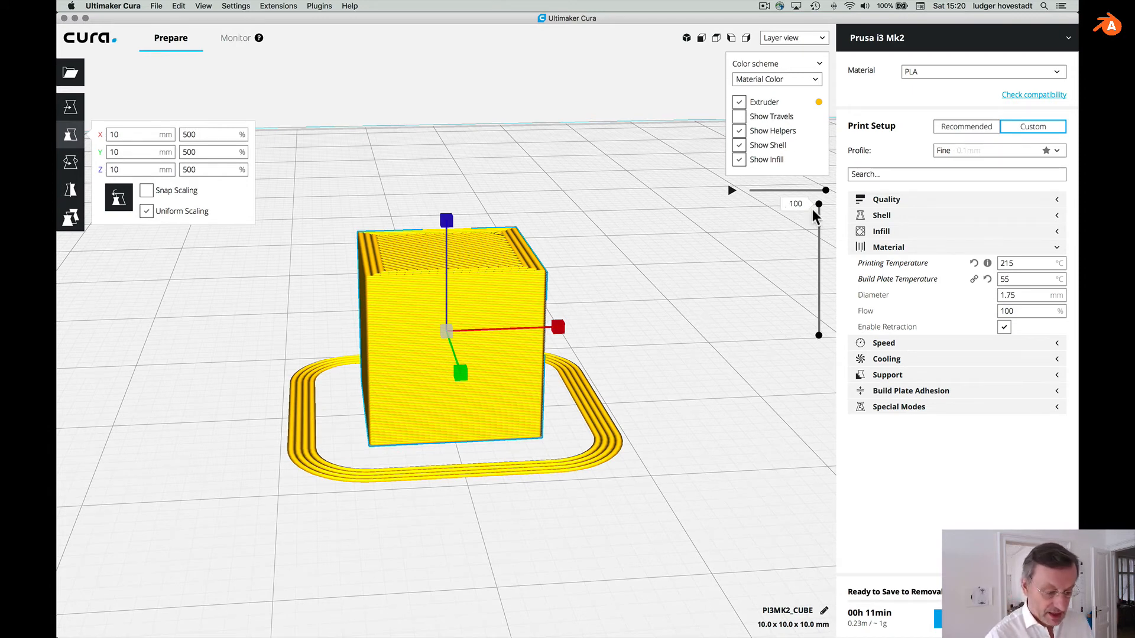
drag(819, 191, 819, 251)
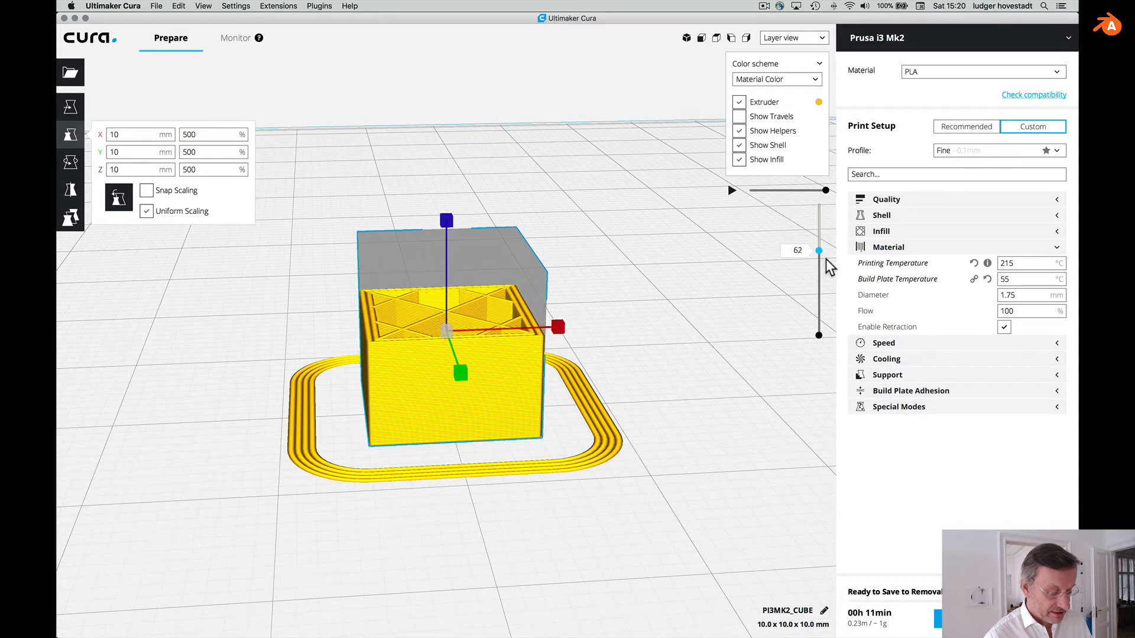
drag(819, 250, 818, 291)
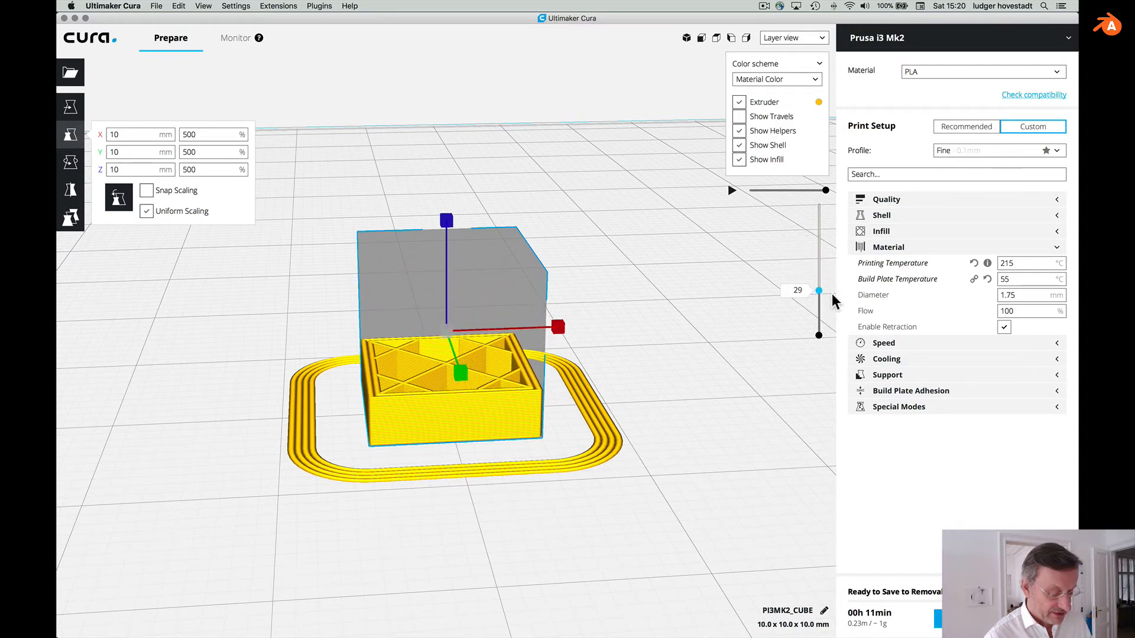
drag(819, 290, 818, 310)
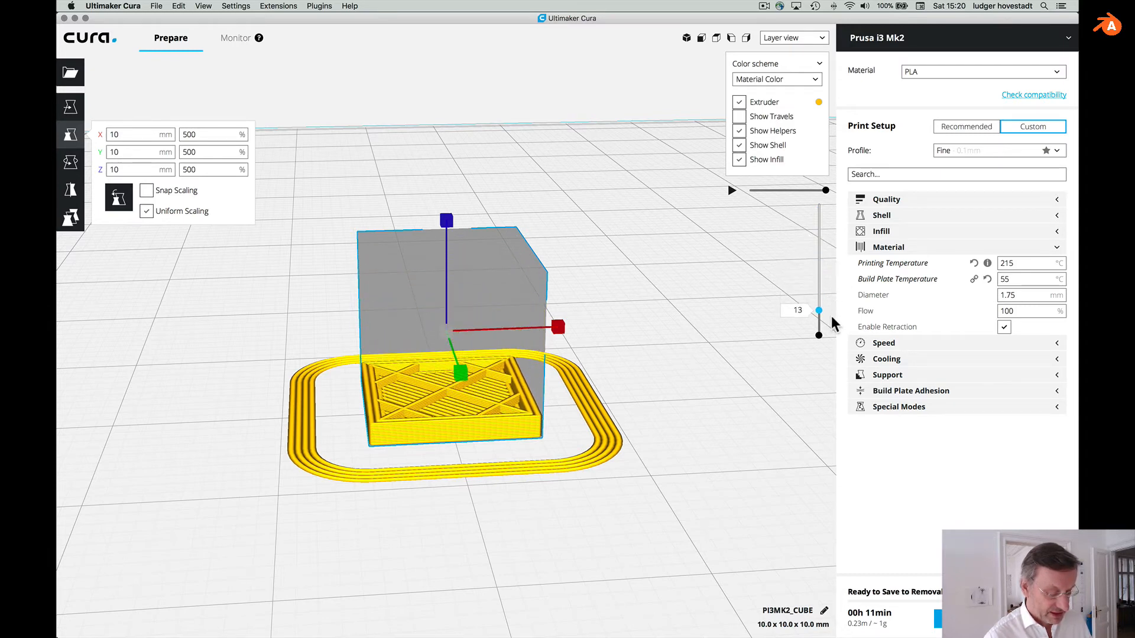
drag(818, 310, 818, 294)
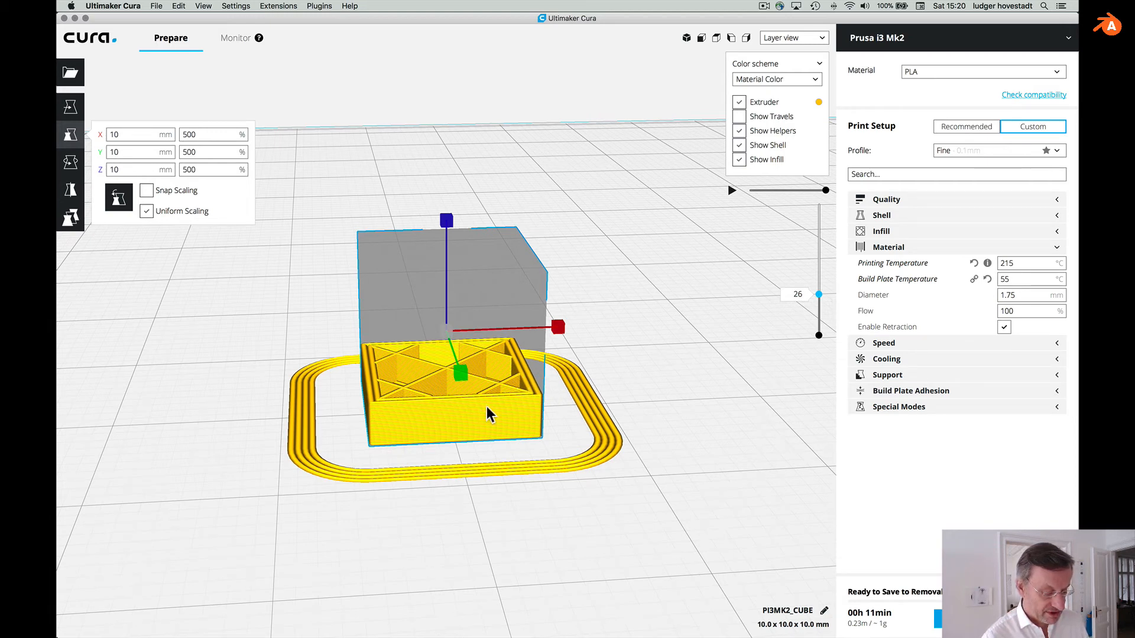
mouse_move(431, 377)
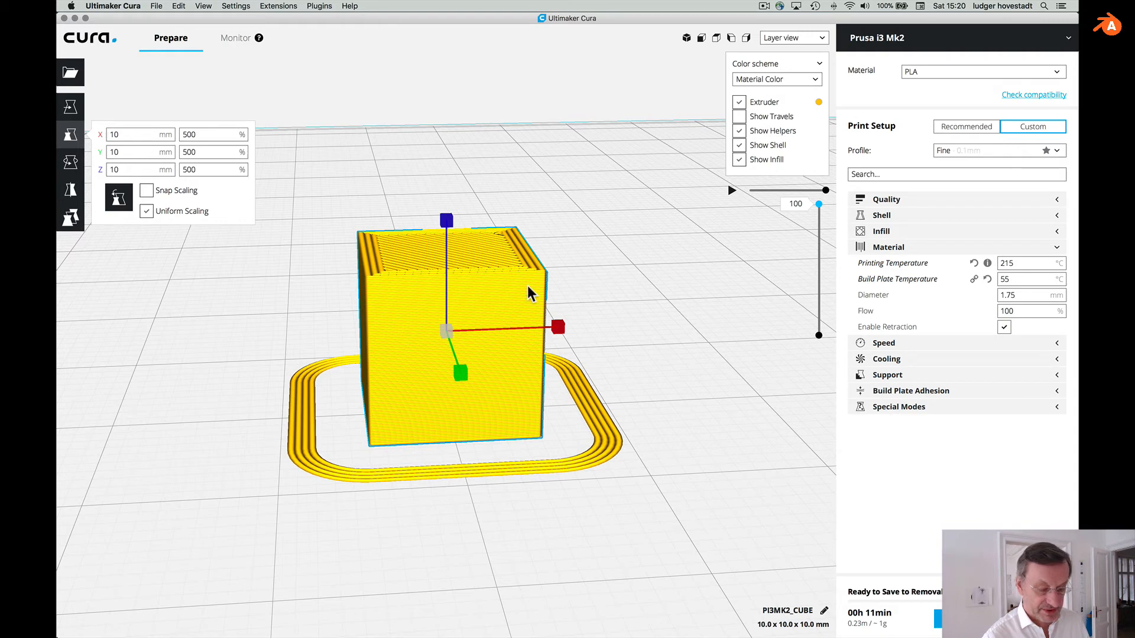
mouse_move(815, 228)
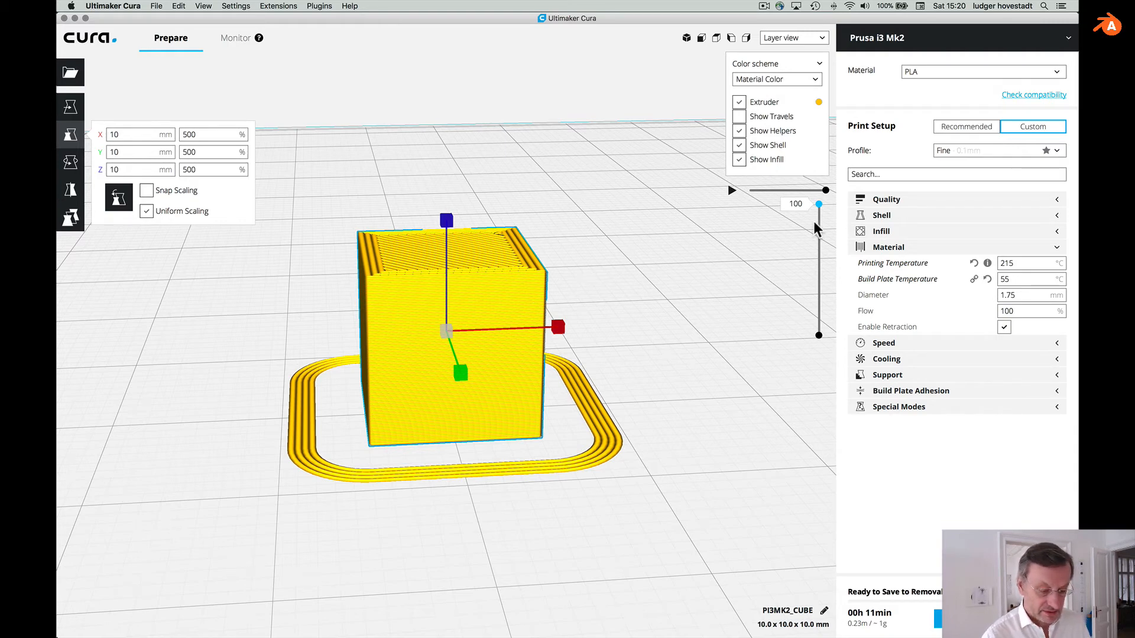
drag(818, 205, 819, 234)
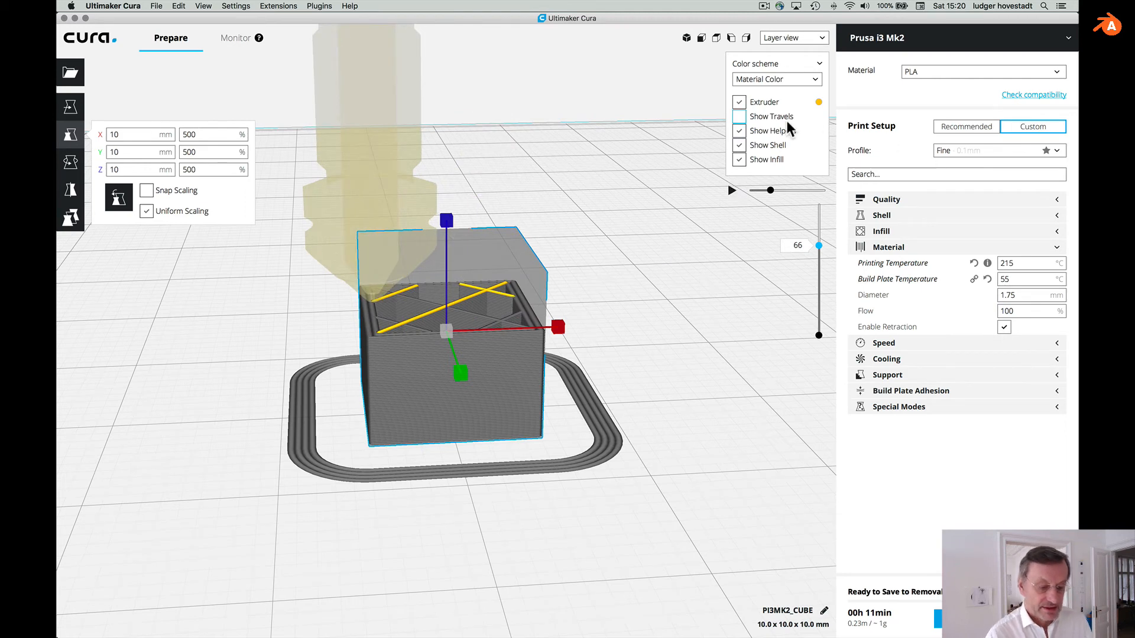
mouse_move(883, 45)
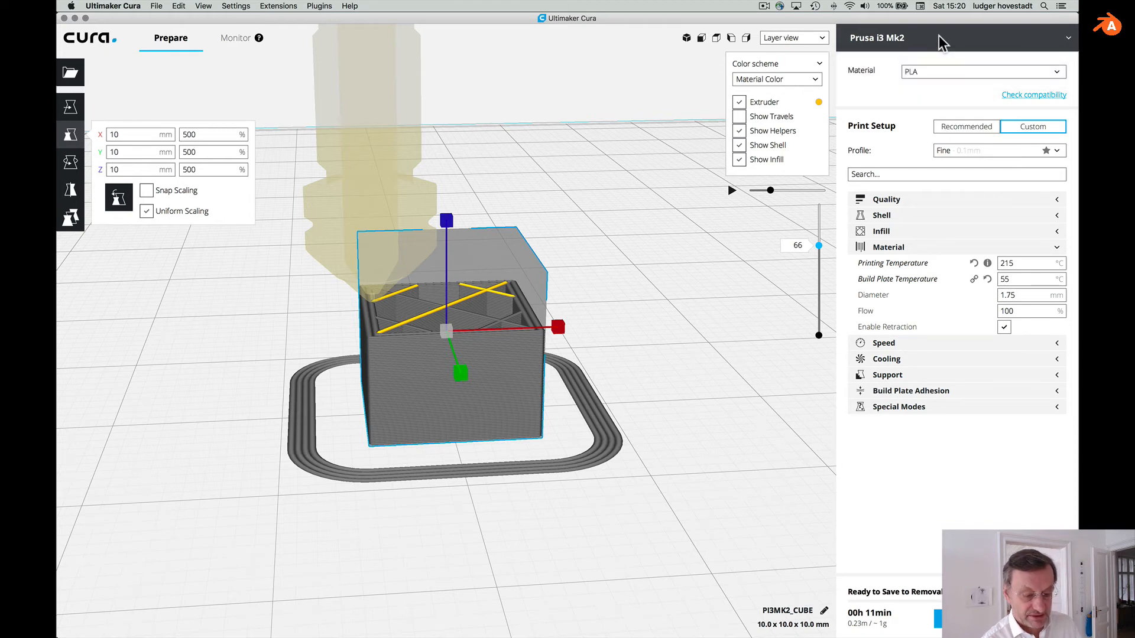
Save the sliced cube as PI3MK2_CUBE.gcode to the PRUSAI3MK2S drive and switch to Finder.
click(981, 71)
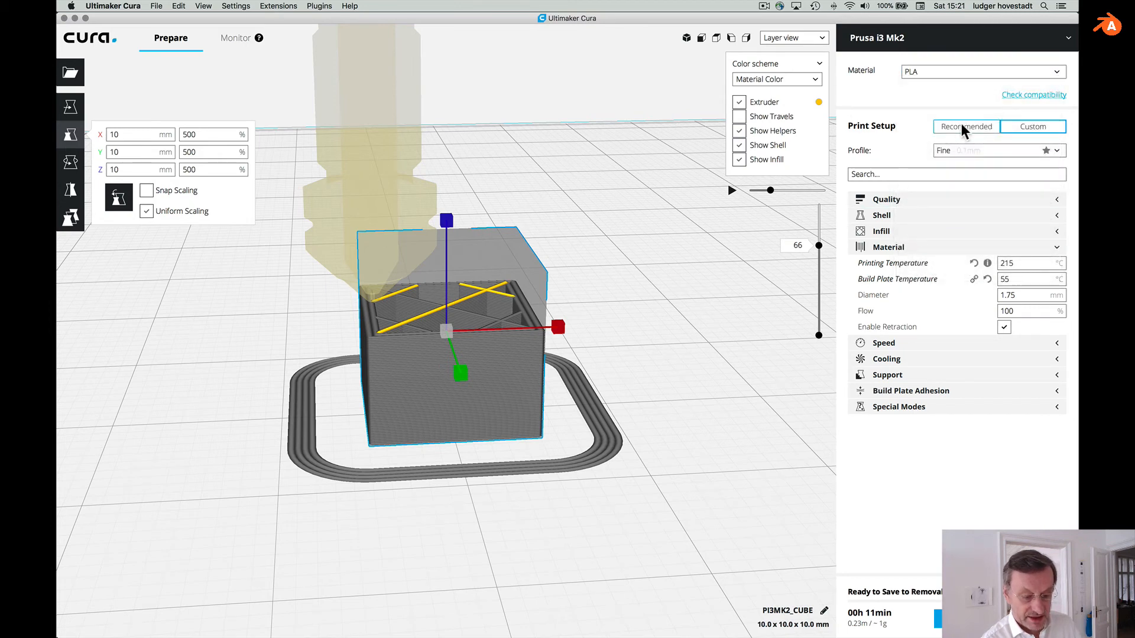
mouse_move(965, 126)
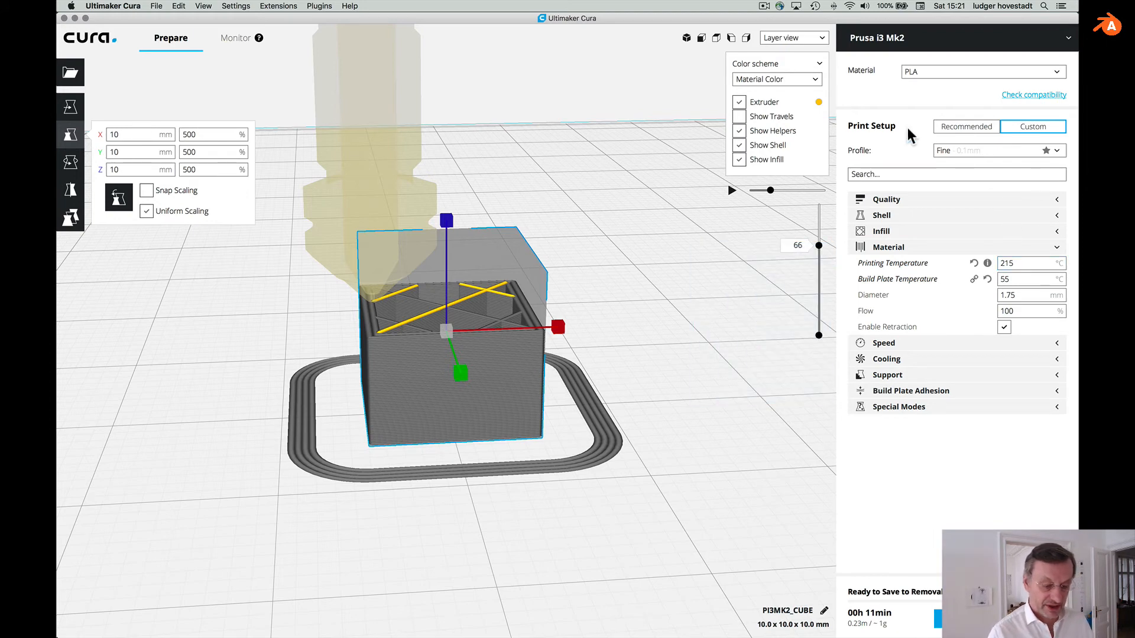
click(1027, 262)
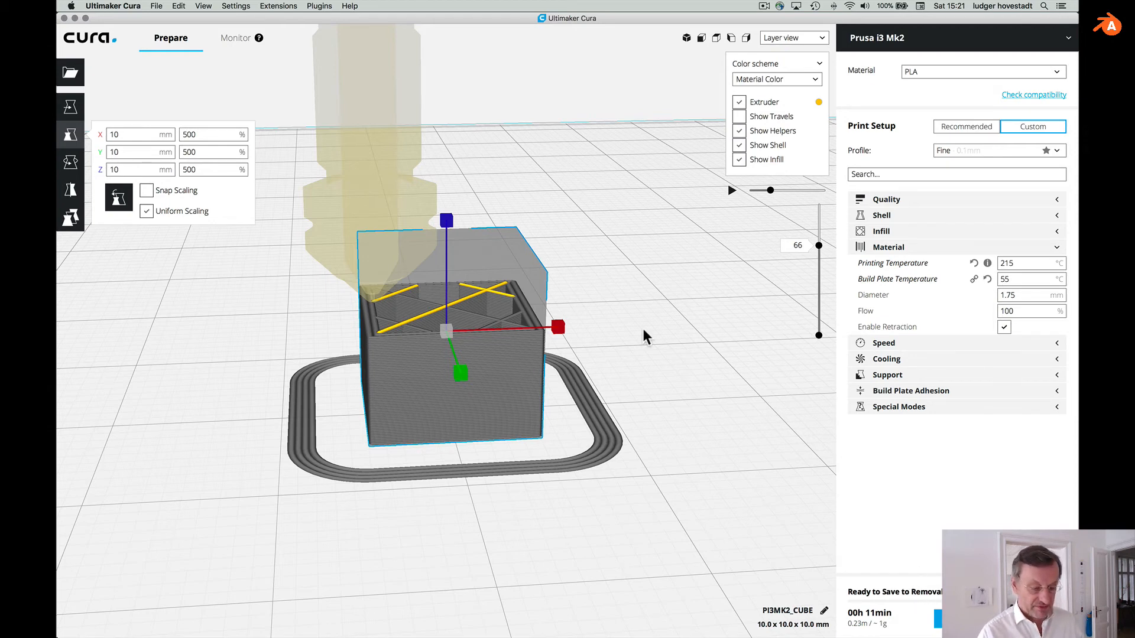
mouse_move(514, 419)
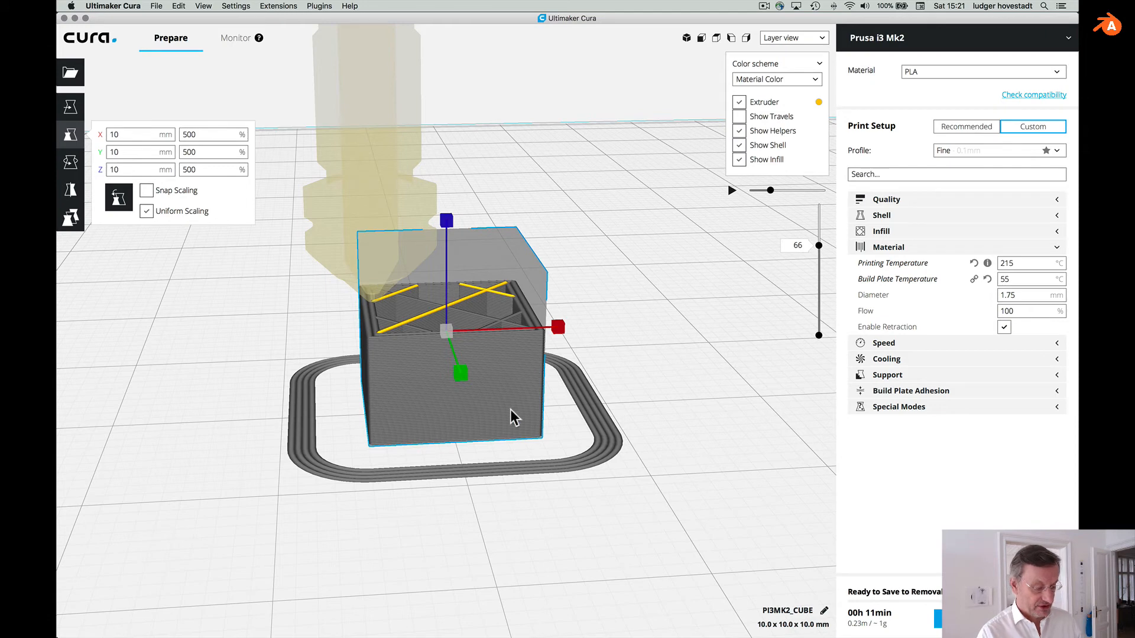
mouse_move(881, 562)
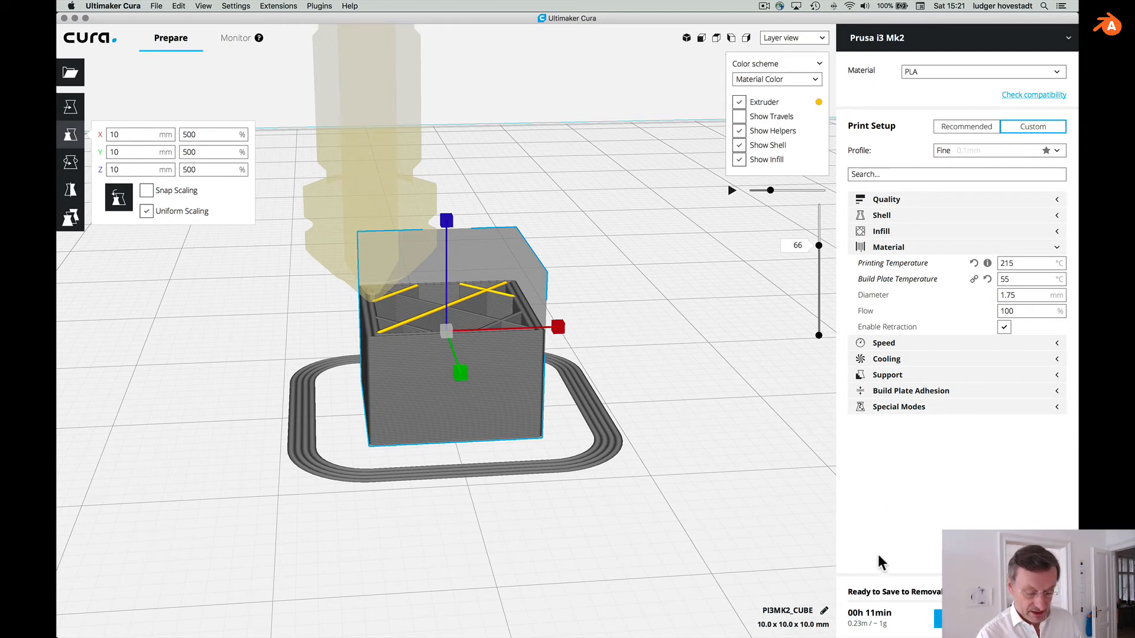
mouse_move(910, 100)
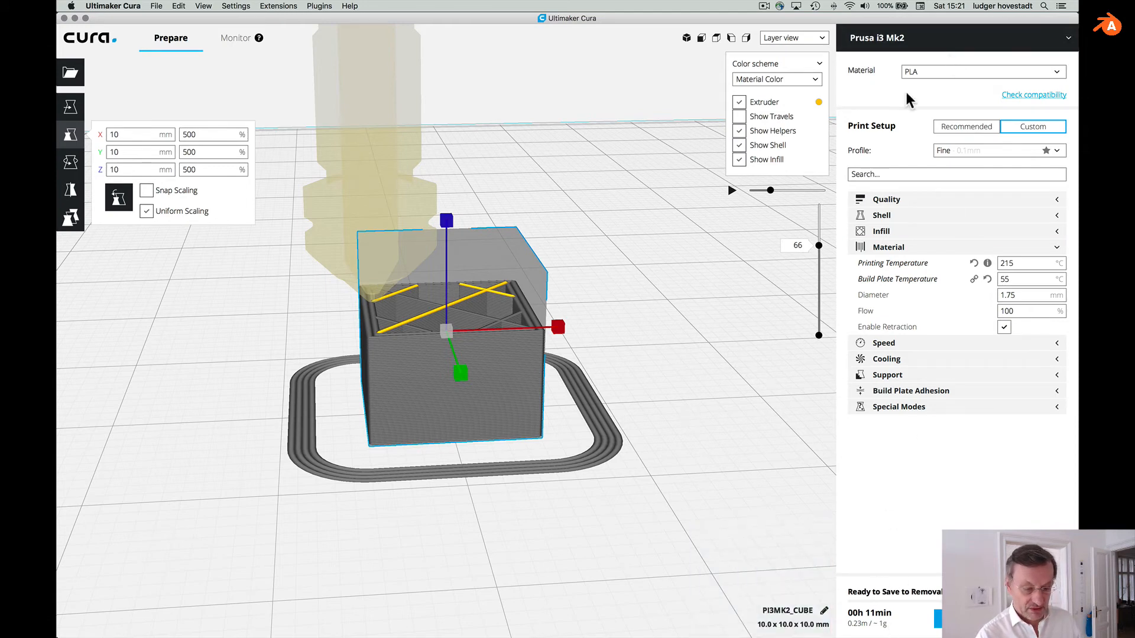
mouse_move(958, 223)
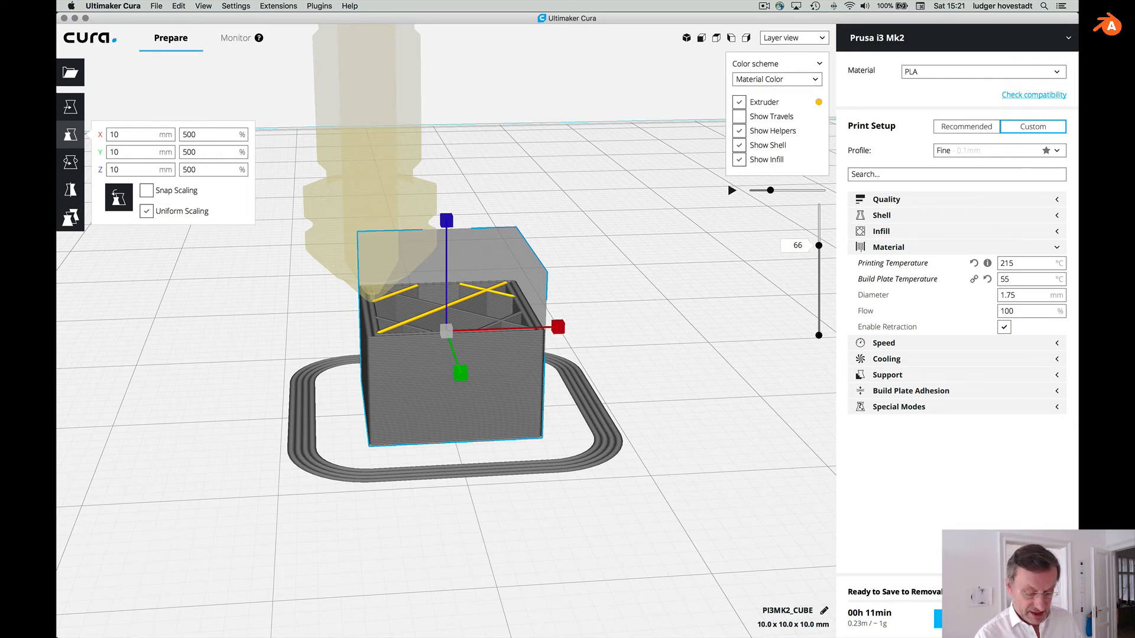
click(941, 631)
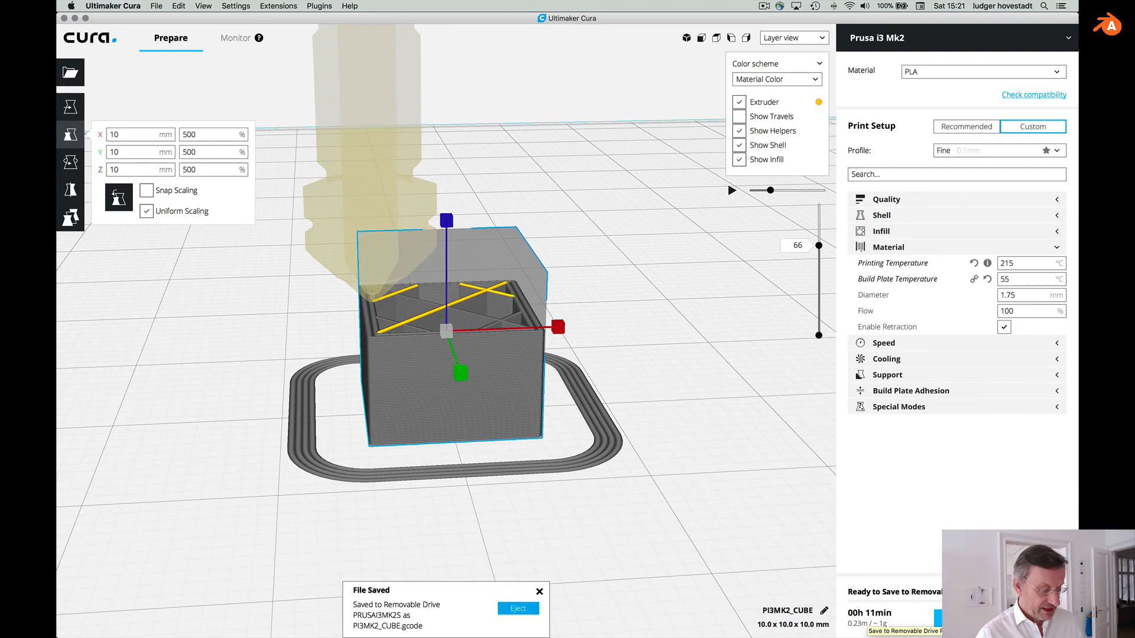
key(cmd+tab)
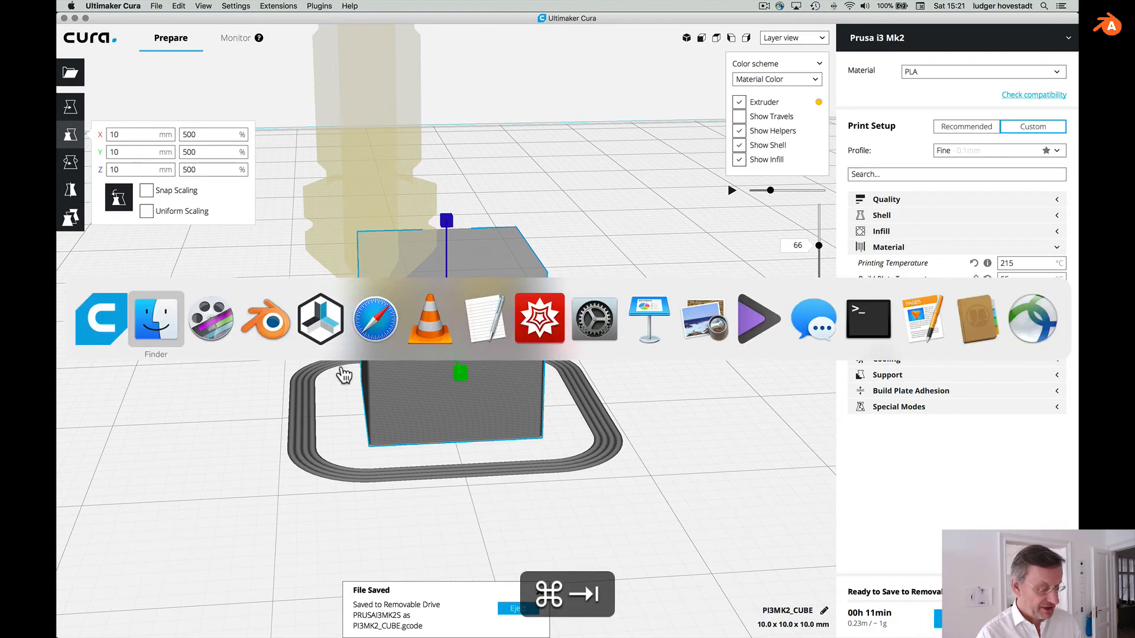
click(155, 319)
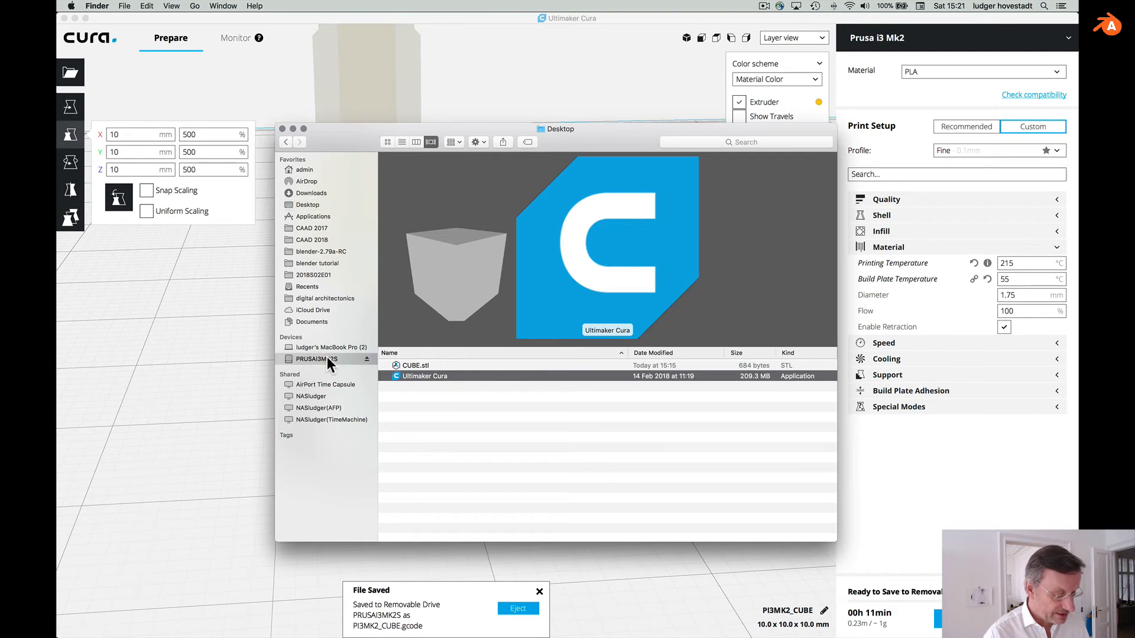
On the PRUSAI3MK2S drive, choose Open With > Other… for MK2_PLA_Prusa_Dual_Color.gcode.
click(313, 358)
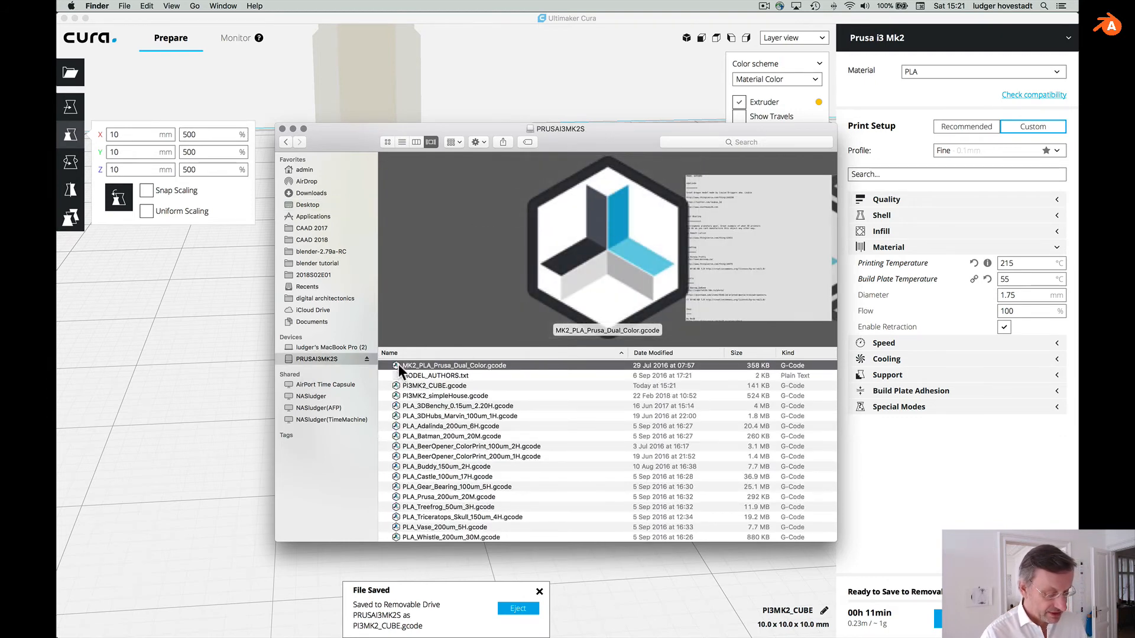
right_click(452, 366)
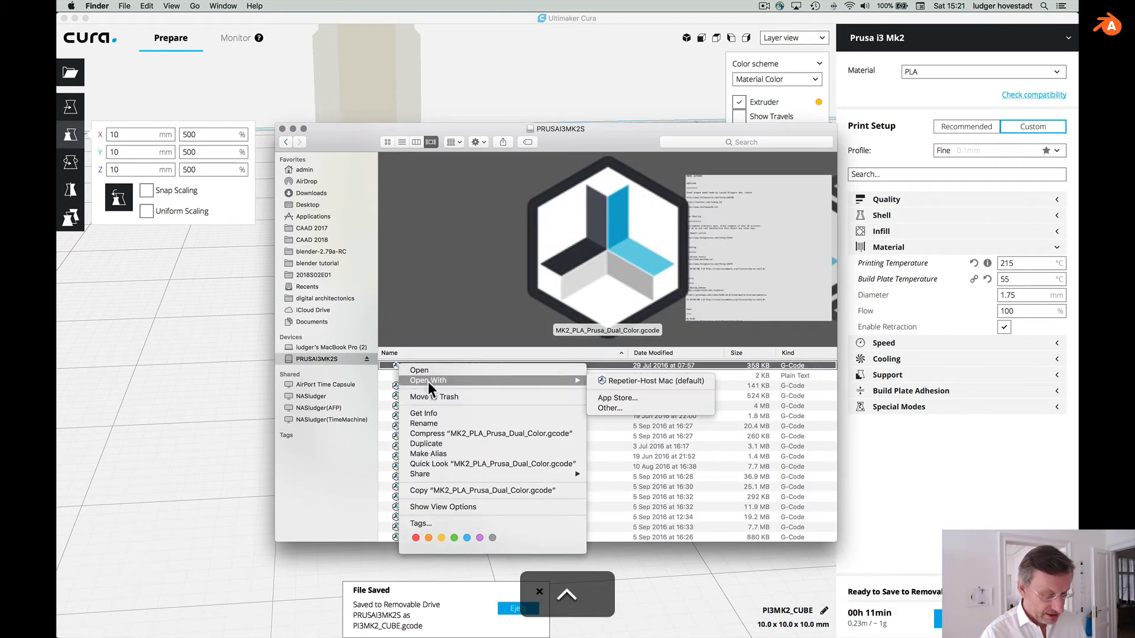
mouse_move(577, 389)
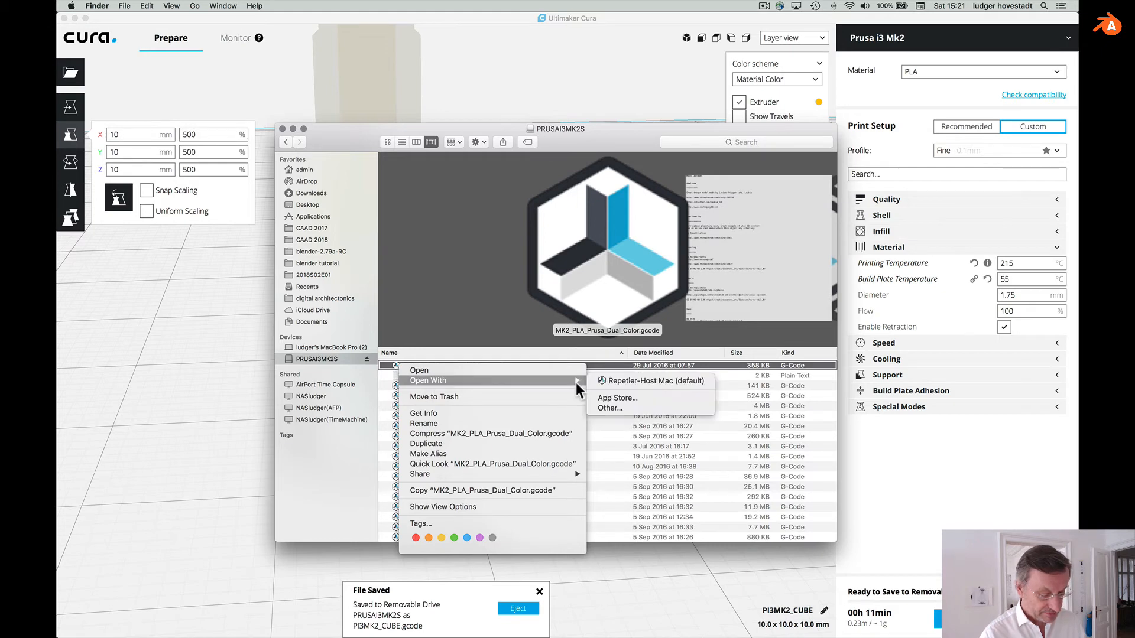
click(610, 407)
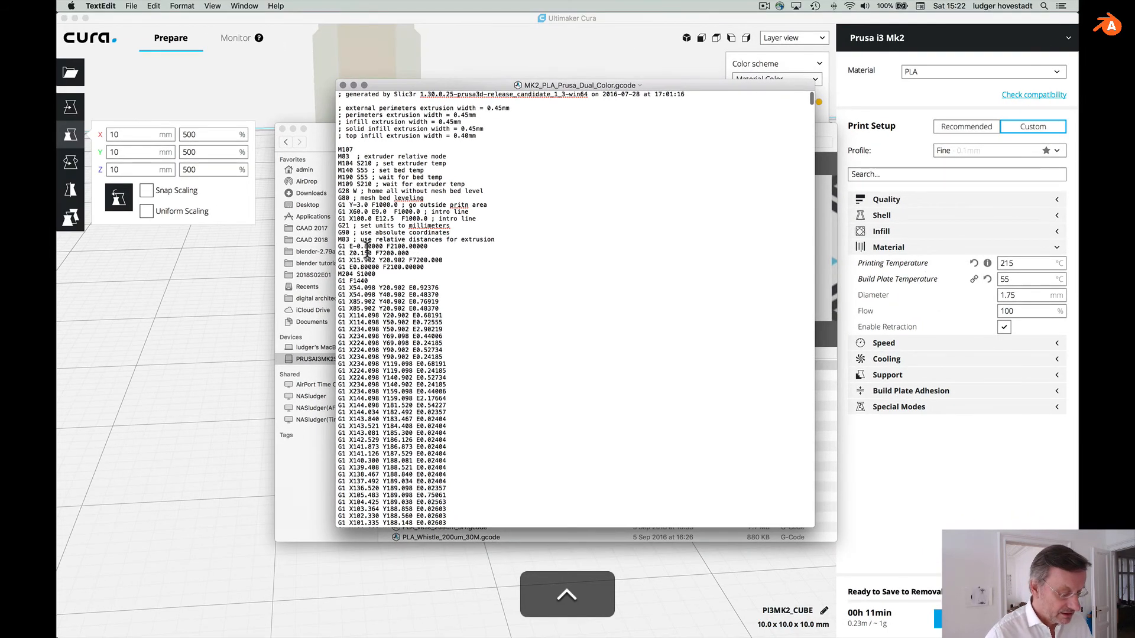
mouse_move(400, 278)
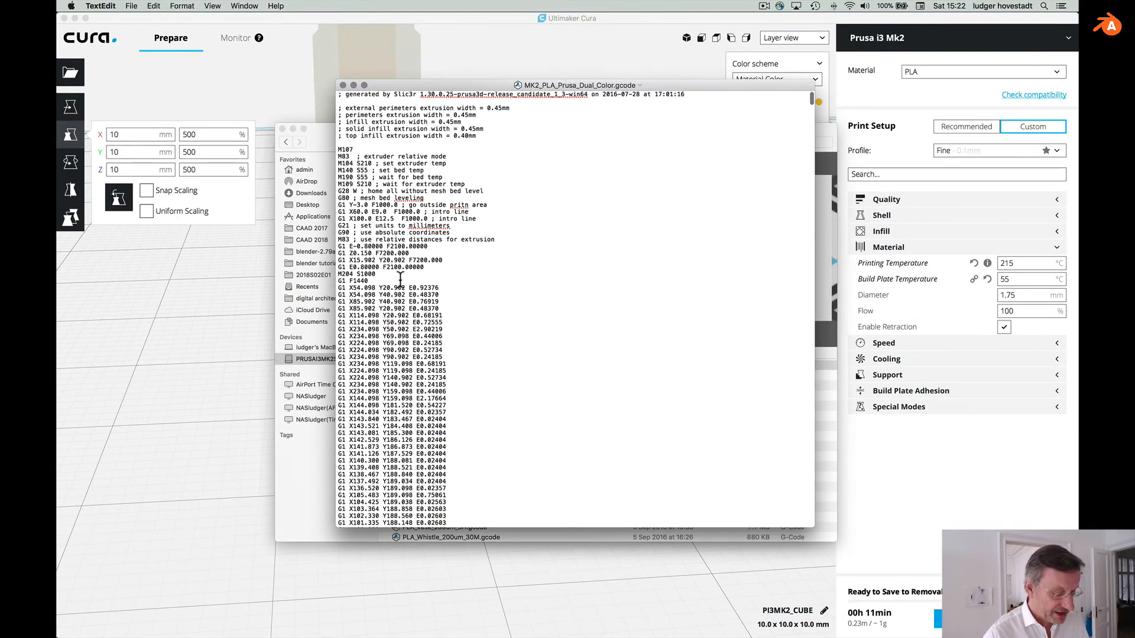
Scroll down through MK2_PLA_Prusa_Dual_Color.gcode past the header into the G1 movement commands.
scroll(down, 3)
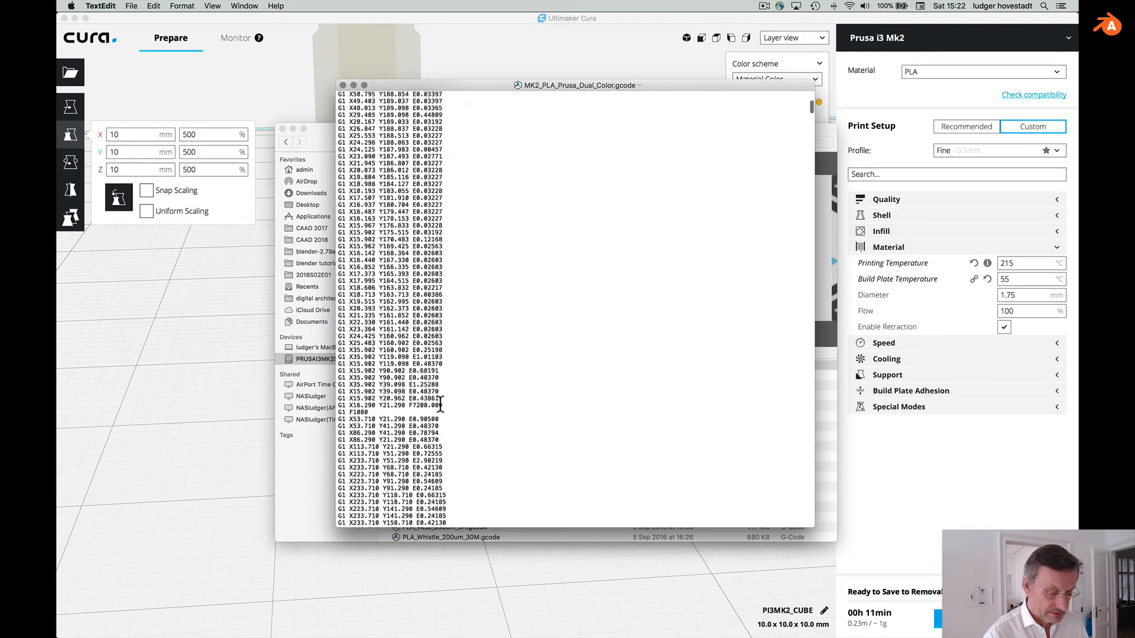
scroll(down, 3)
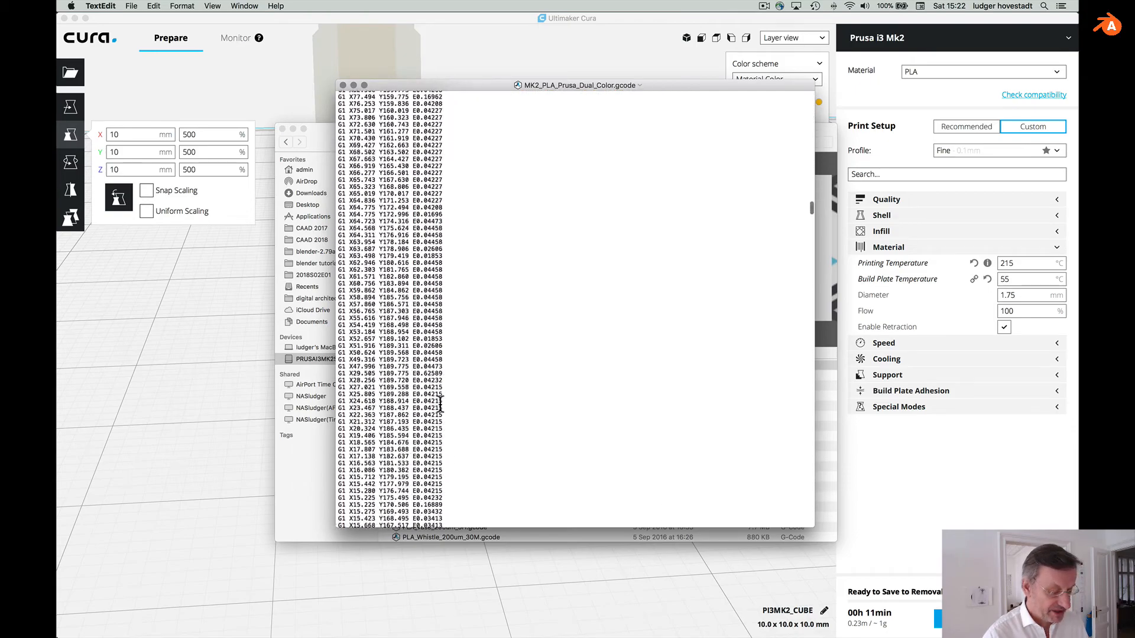
scroll(down, 3)
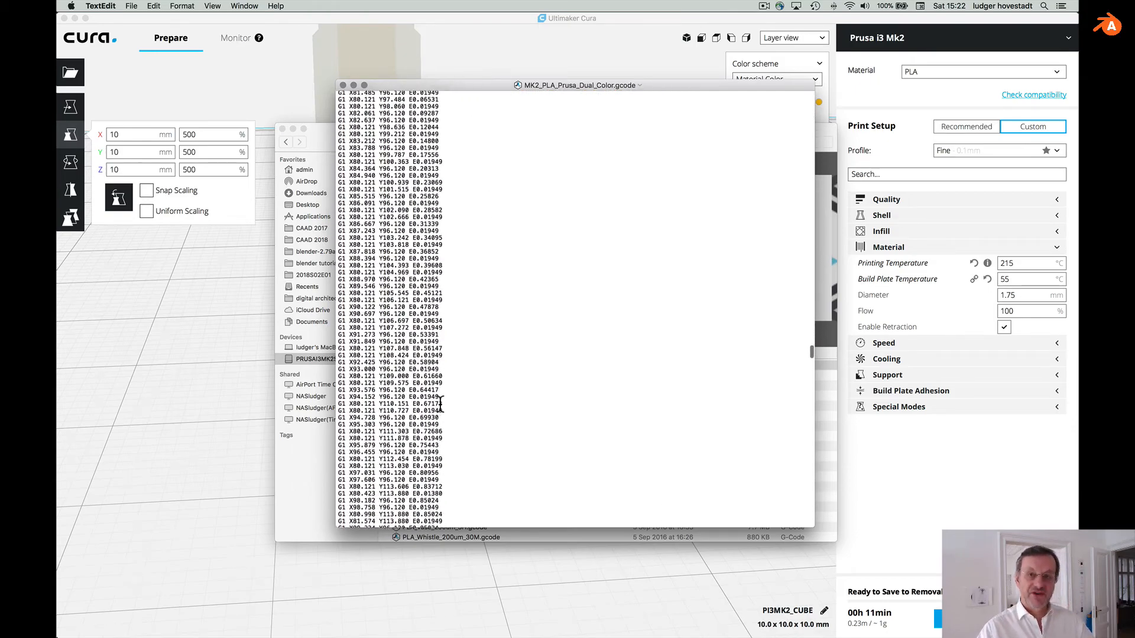
scroll(down, 3)
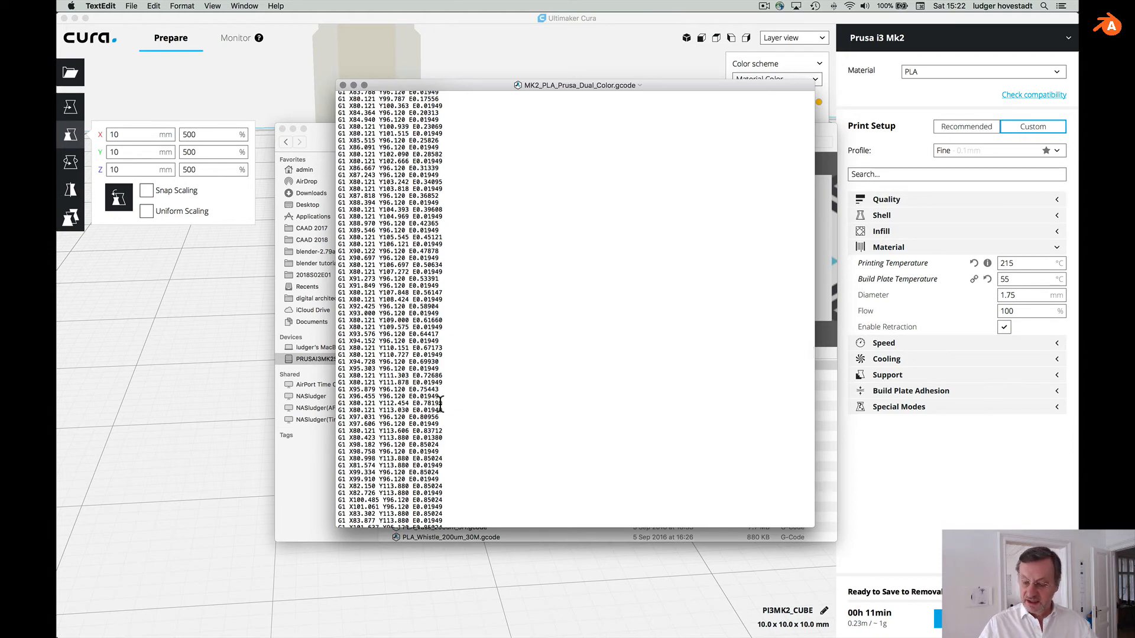